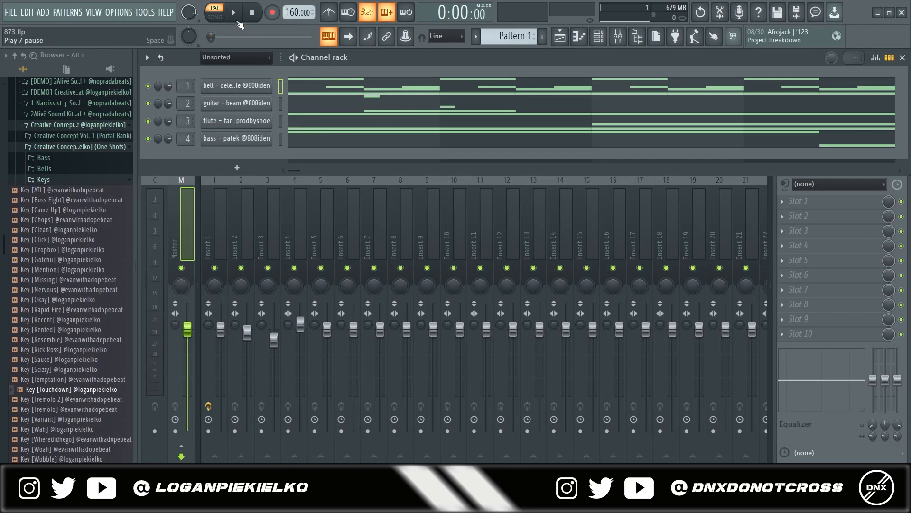
Audition the melody while swapping its channels to Key [Chops], Bell, Pad and Bass [Deal]
{"action": "left_click", "coordinate": [233, 12]}
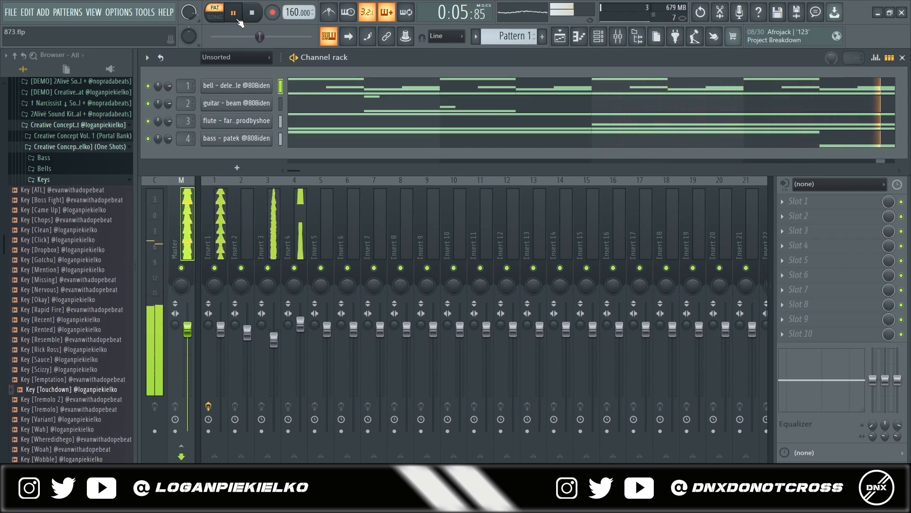
{"action": "left_click", "coordinate": [233, 13]}
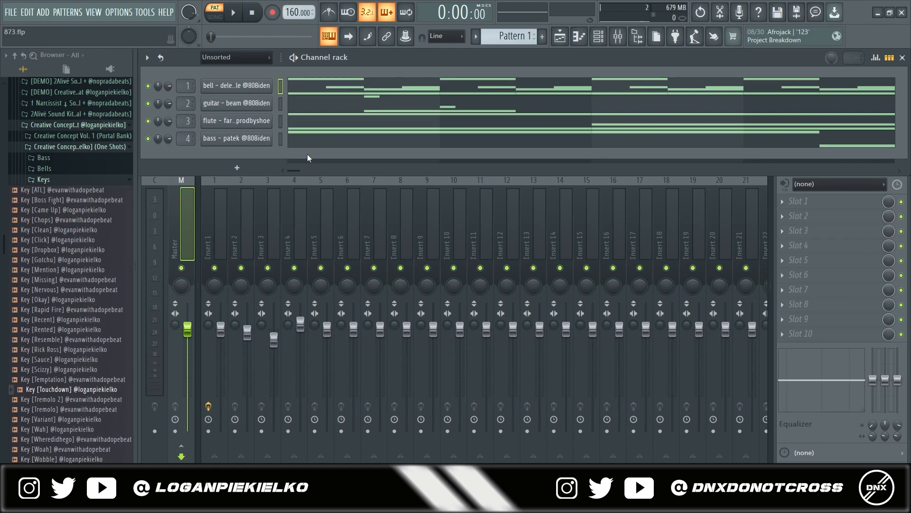
{"action": "mouse_move", "coordinate": [70, 177]}
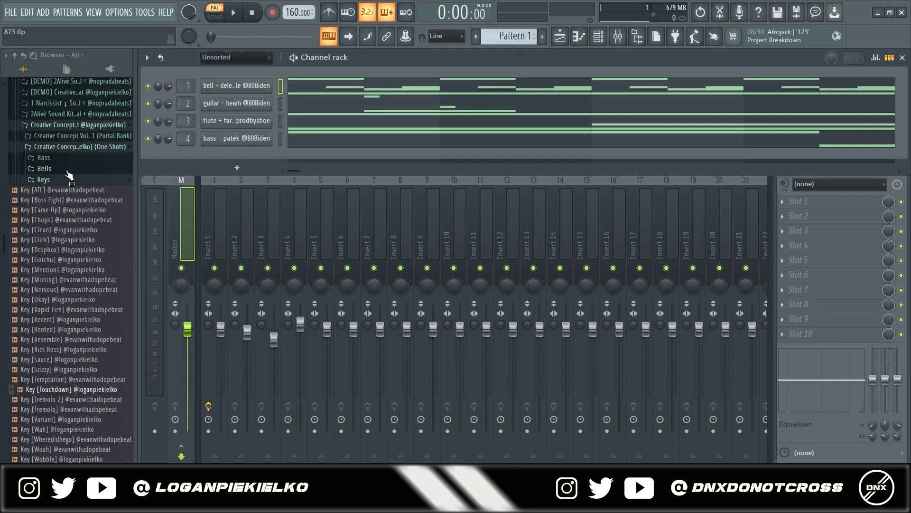
{"action": "mouse_move", "coordinate": [92, 196]}
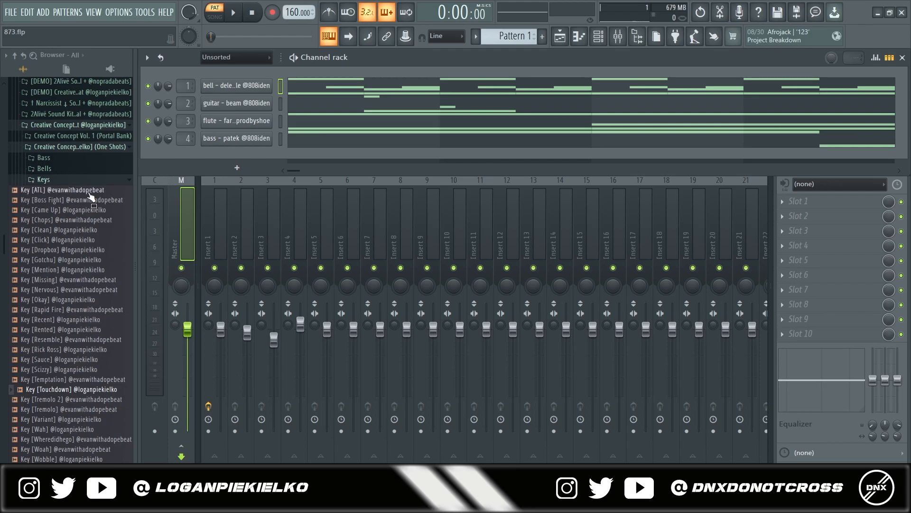
{"action": "left_click", "coordinate": [232, 12]}
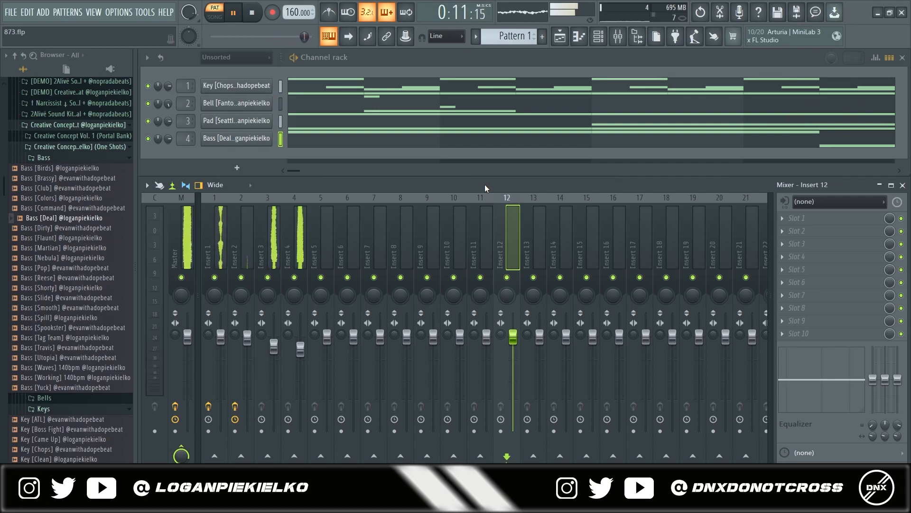
{"action": "left_click", "coordinate": [250, 12]}
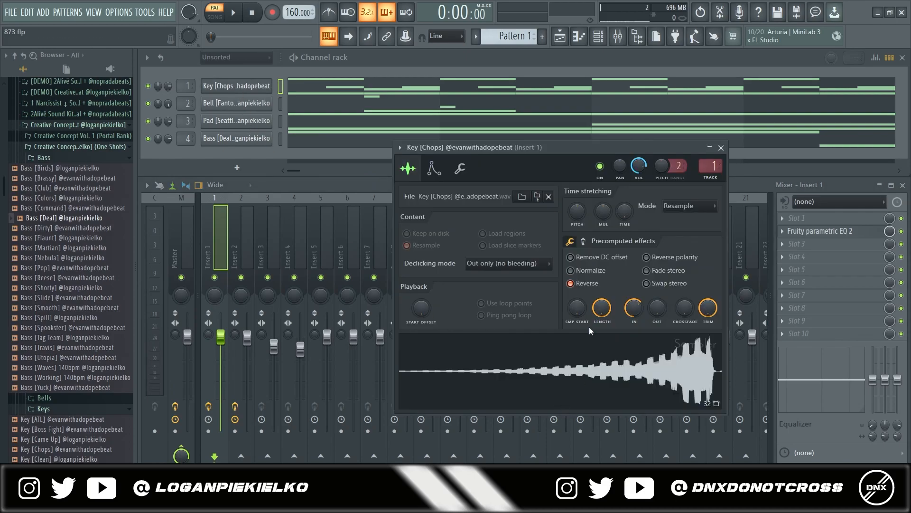
Reverse the key sample, close its settings and select mixer track 4 for its insert
{"action": "left_click", "coordinate": [720, 148]}
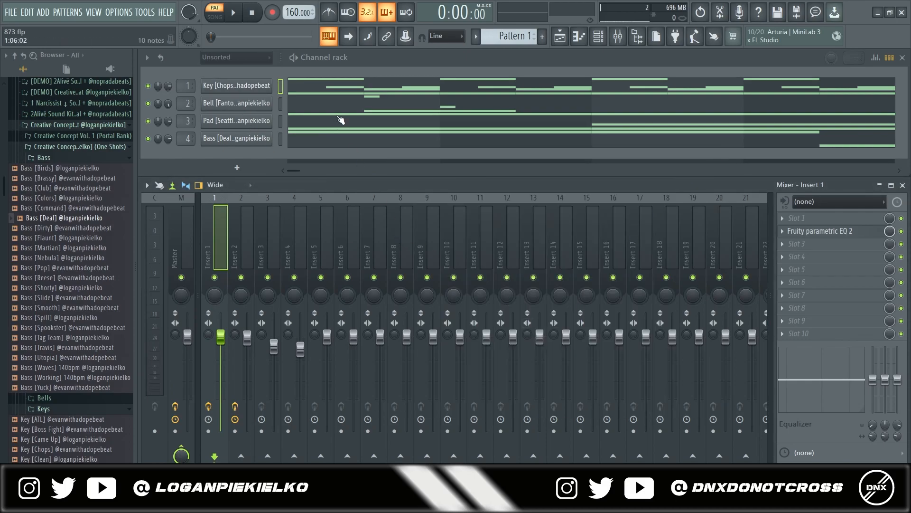
{"action": "scroll", "scroll_direction": "down", "scroll_amount": 3}
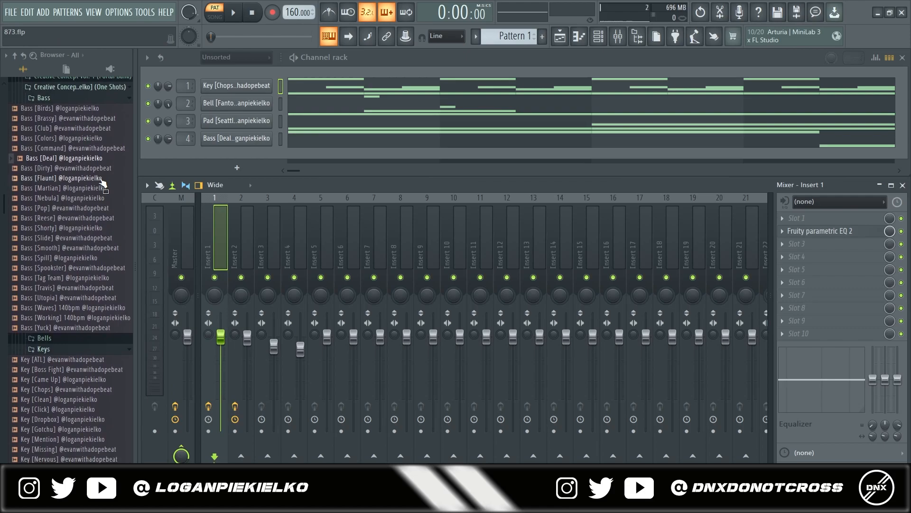
{"action": "left_click", "coordinate": [294, 239]}
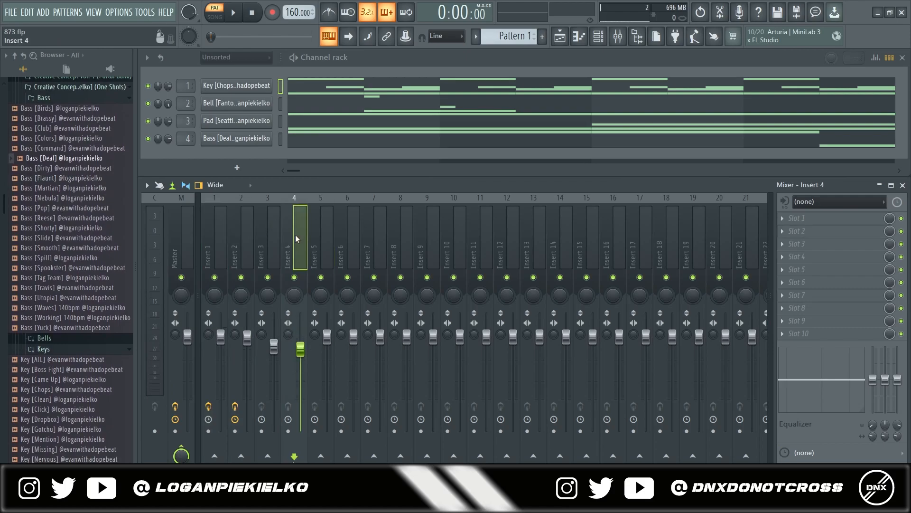
{"action": "left_click", "coordinate": [213, 244]}
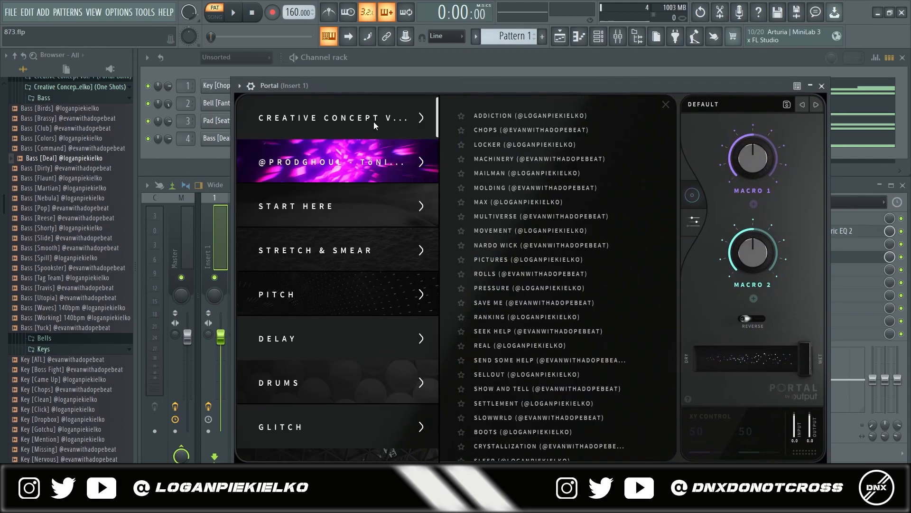
Audition Portal's Nardo Wick and Space presets on the key during playback and settle on Swimming 2
{"action": "scroll", "scroll_direction": "down", "scroll_amount": 3}
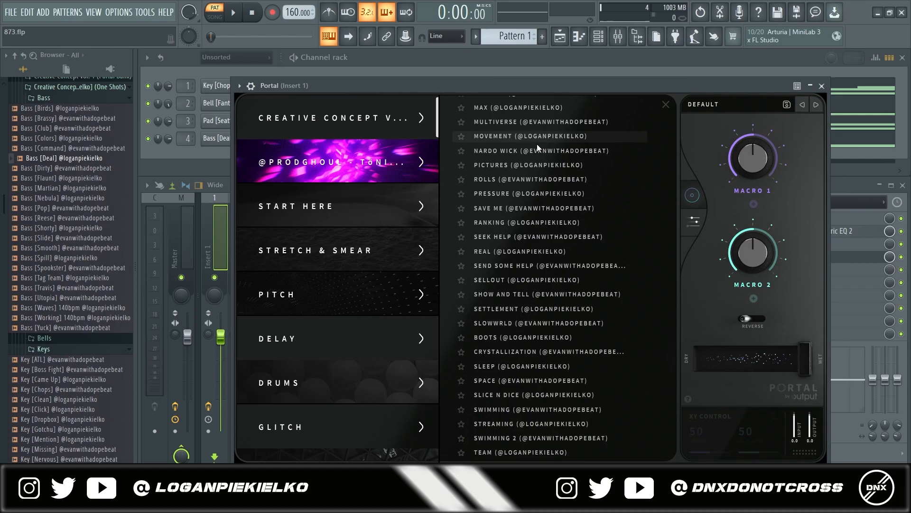
{"action": "scroll", "scroll_direction": "down", "scroll_amount": 3}
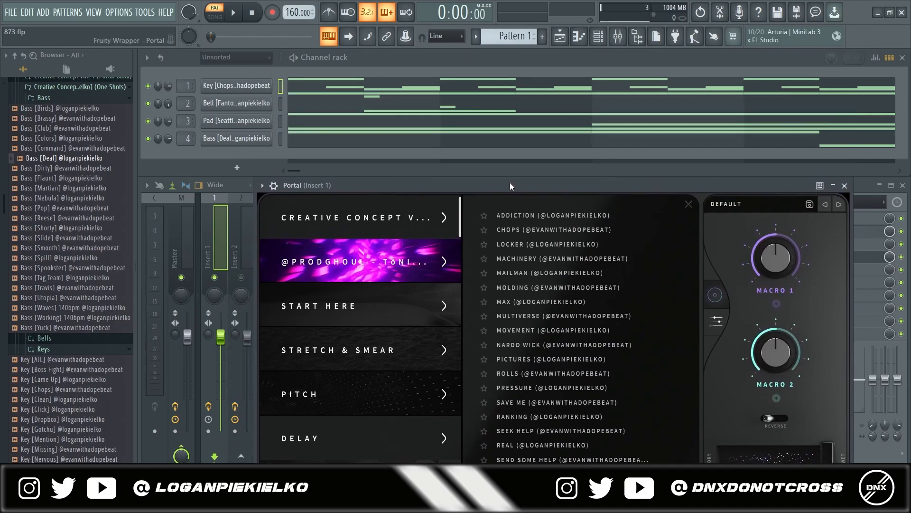
{"action": "left_click", "coordinate": [555, 344]}
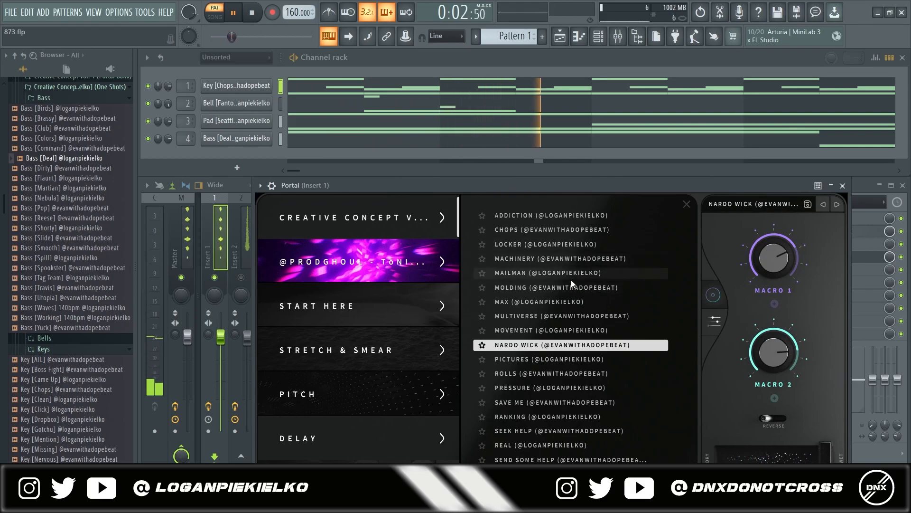
{"action": "left_click", "coordinate": [544, 244]}
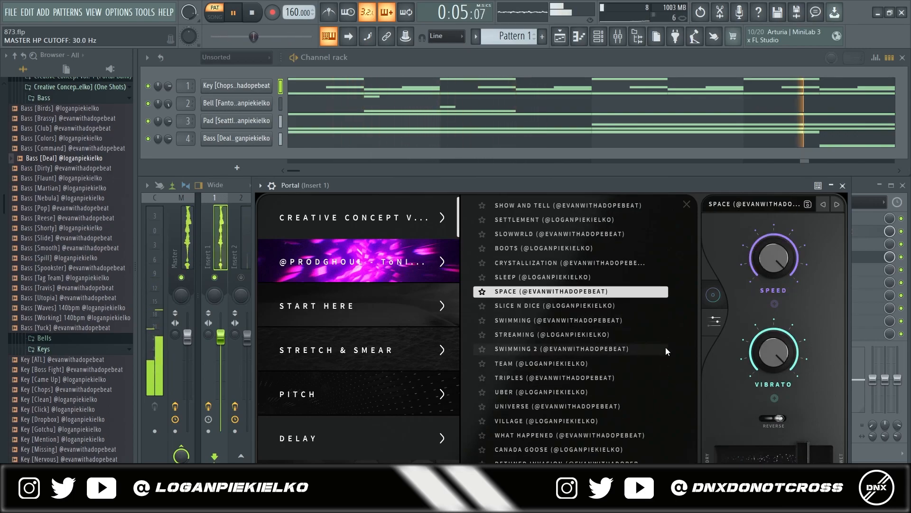
{"action": "left_click", "coordinate": [558, 347]}
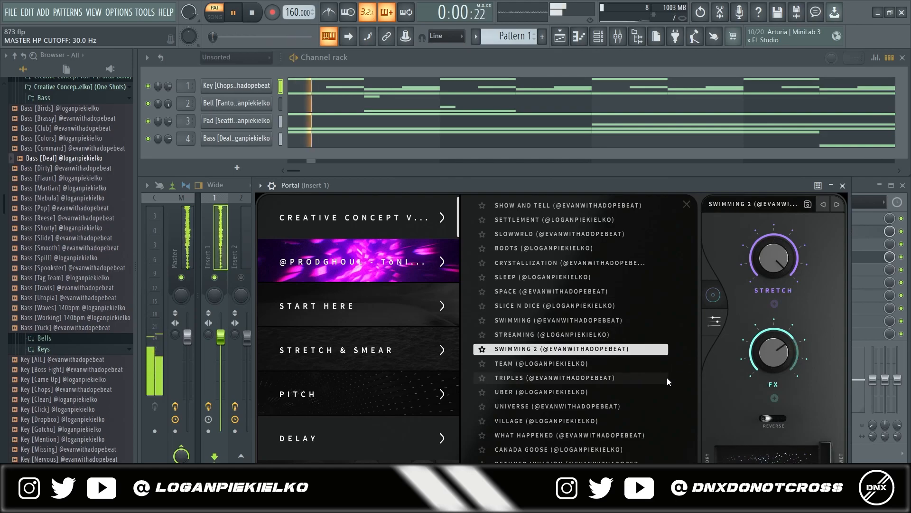
{"action": "left_click", "coordinate": [232, 13]}
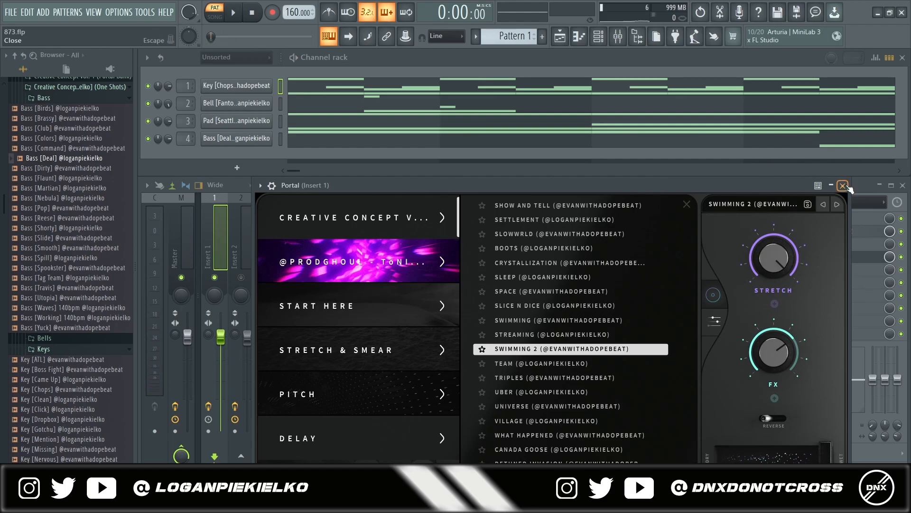
Consolidate the playlist patterns to audio clips and load Bell [Oddities] with Parametric EQ 2, Fruity Delay 2 and VintageVerb
{"action": "left_click", "coordinate": [844, 185]}
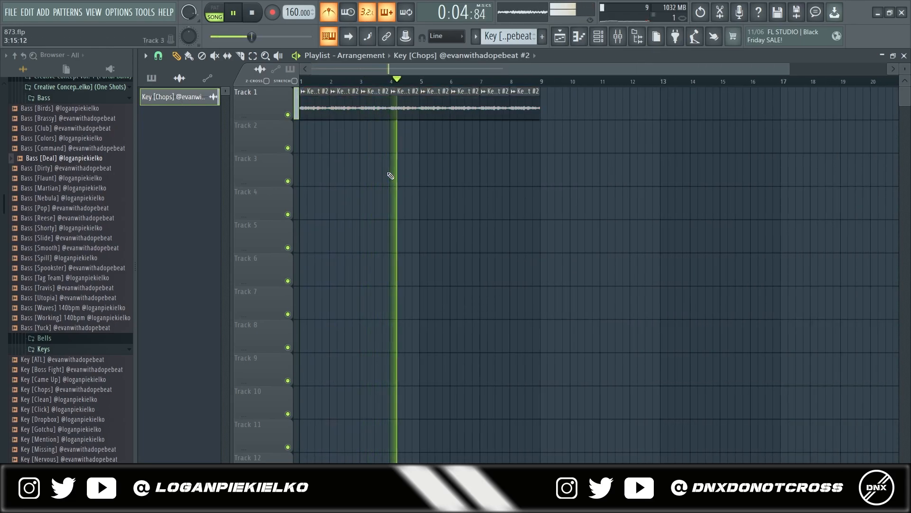
{"action": "left_click", "coordinate": [251, 12]}
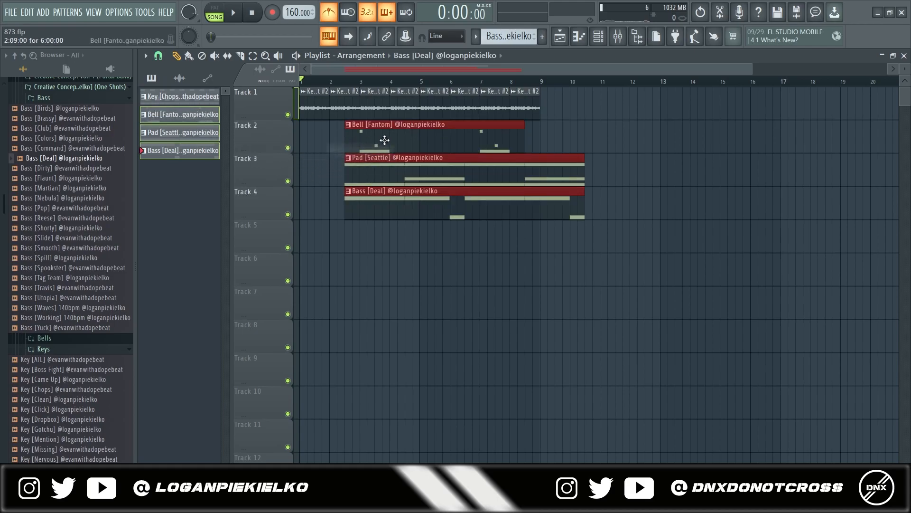
{"action": "left_click", "coordinate": [232, 12]}
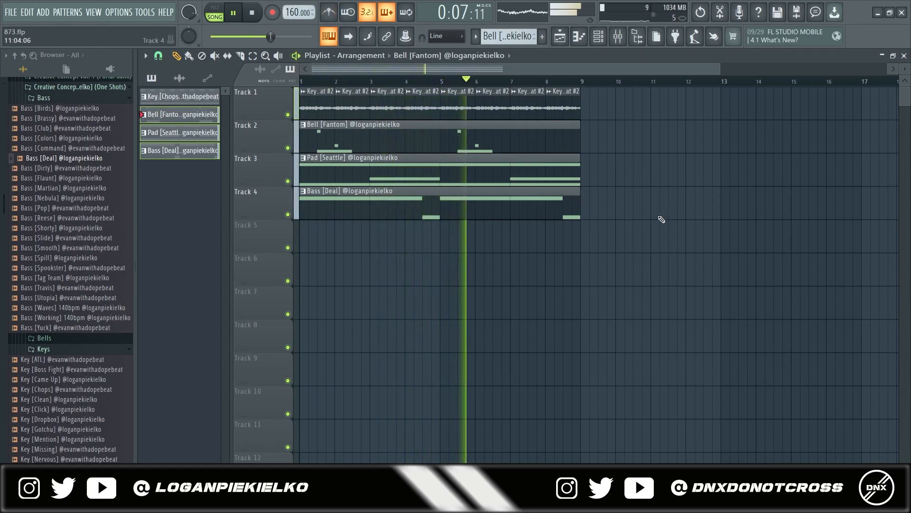
{"action": "left_click", "coordinate": [251, 12]}
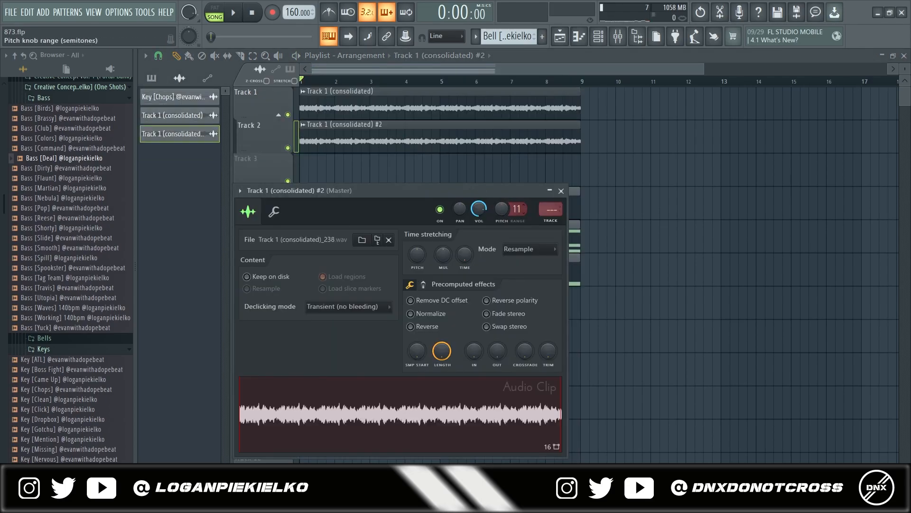
{"action": "left_click", "coordinate": [233, 12]}
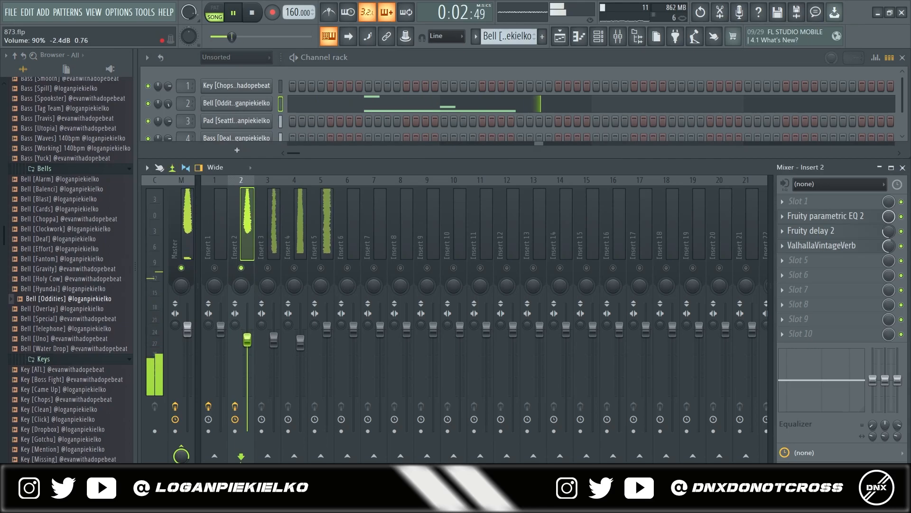
Lower mixer track 2 slightly, EQ track 5, then leave the 160 BPM project via New from template so the save prompt appears
{"action": "left_click", "coordinate": [251, 13]}
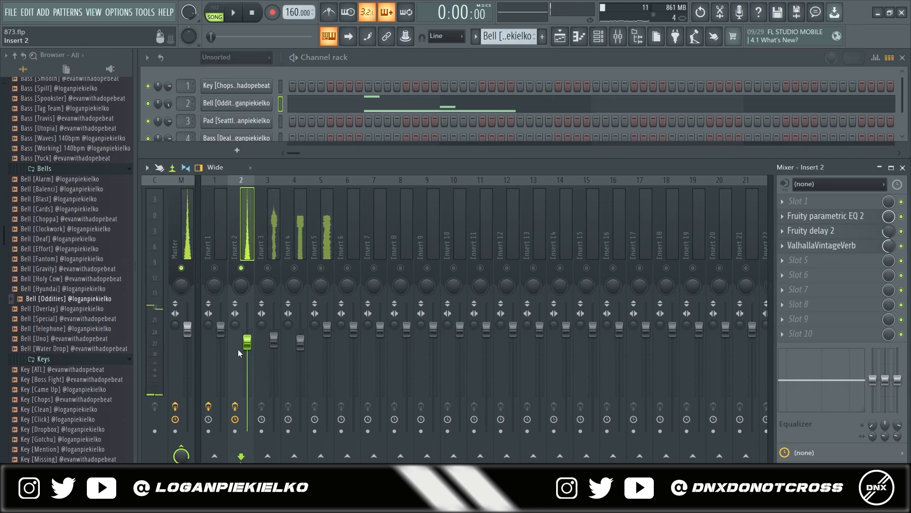
{"action": "left_click", "coordinate": [232, 12]}
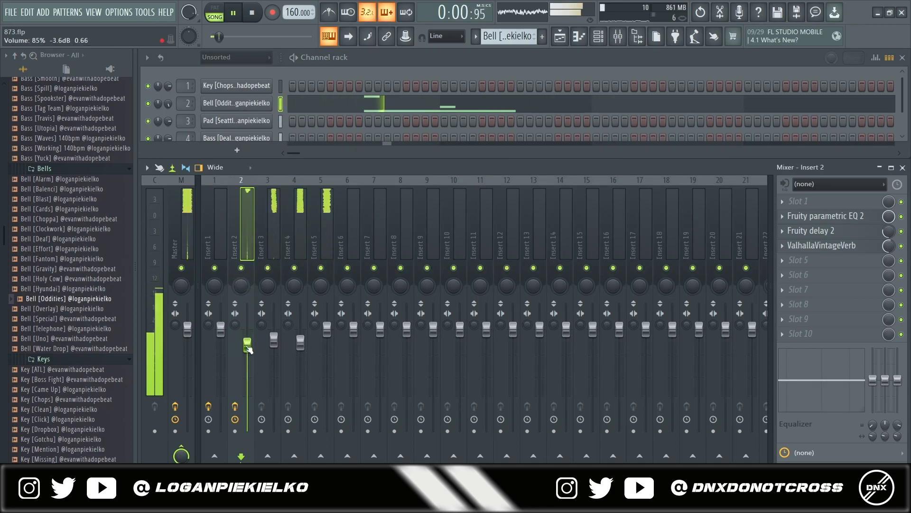
{"action": "left_click", "coordinate": [320, 232]}
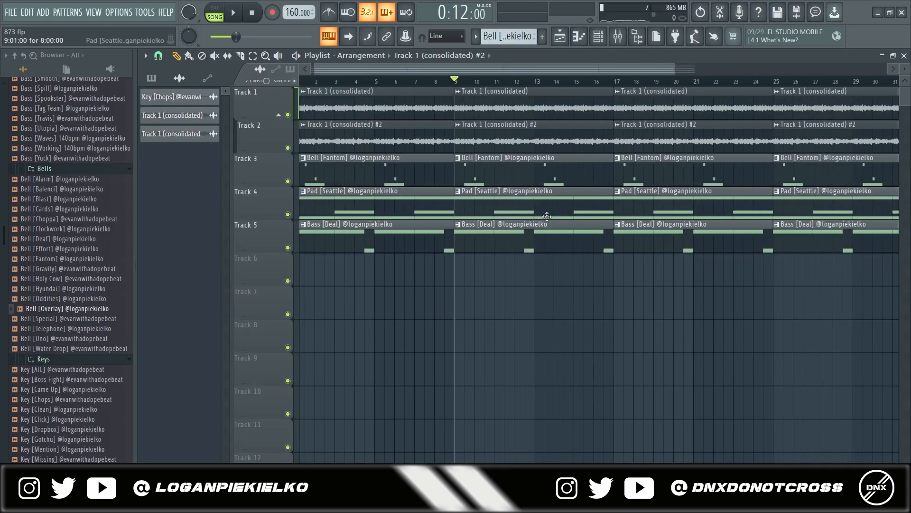
{"action": "left_click", "coordinate": [233, 12]}
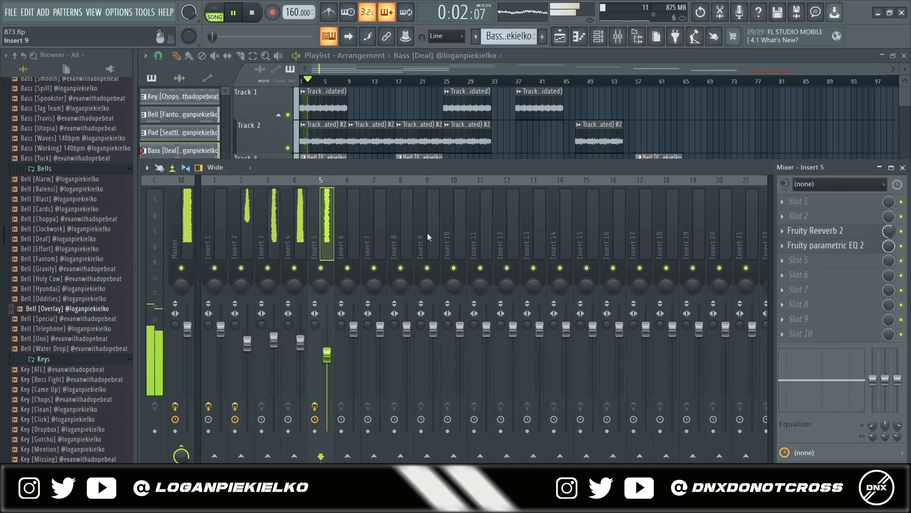
{"action": "left_click", "coordinate": [825, 245]}
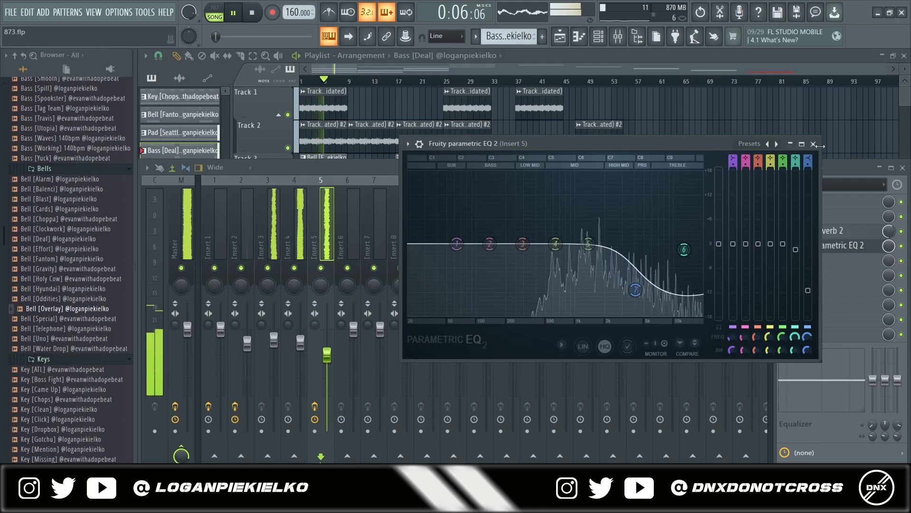
{"action": "left_click", "coordinate": [813, 144]}
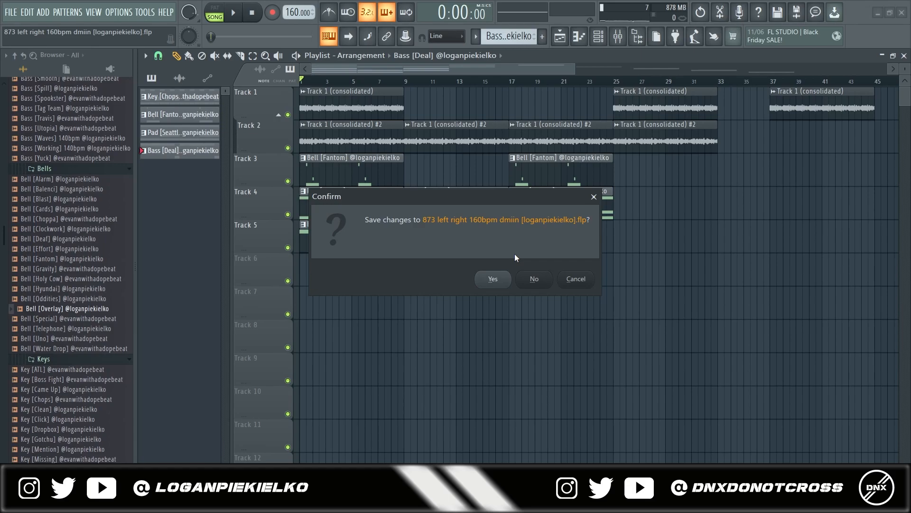
Answer the save prompt, start the 140 BPM project and draw the Key [Rick Ross] chord notes in the Piano roll
{"action": "left_click", "coordinate": [532, 278]}
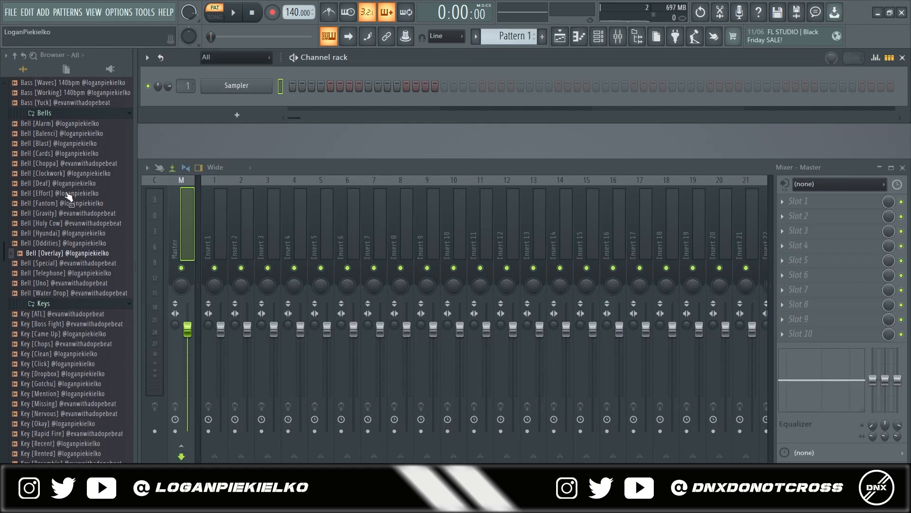
{"action": "scroll", "scroll_direction": "down", "scroll_amount": 3}
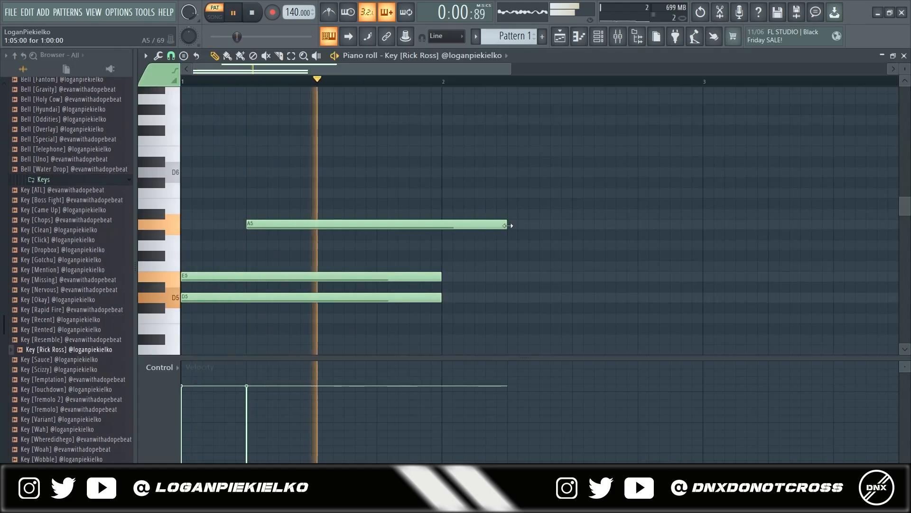
{"action": "left_click", "coordinate": [311, 119]}
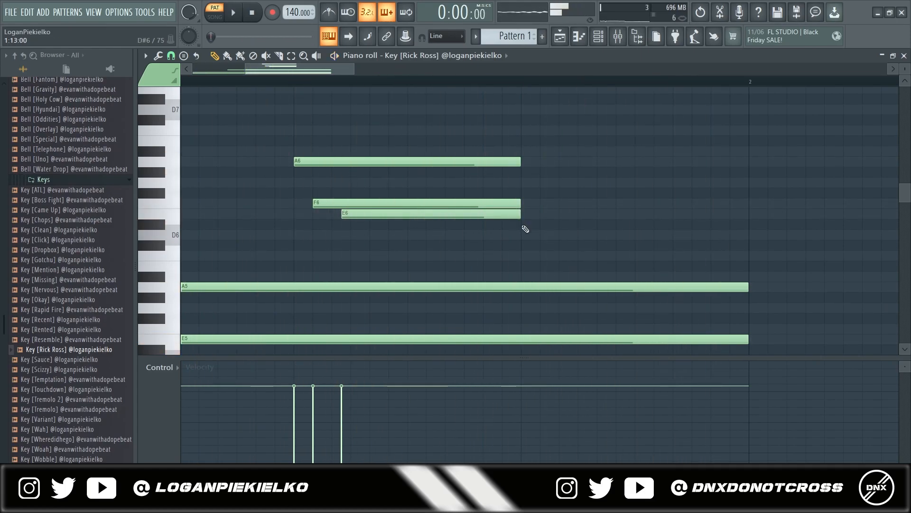
{"action": "left_click", "coordinate": [233, 12]}
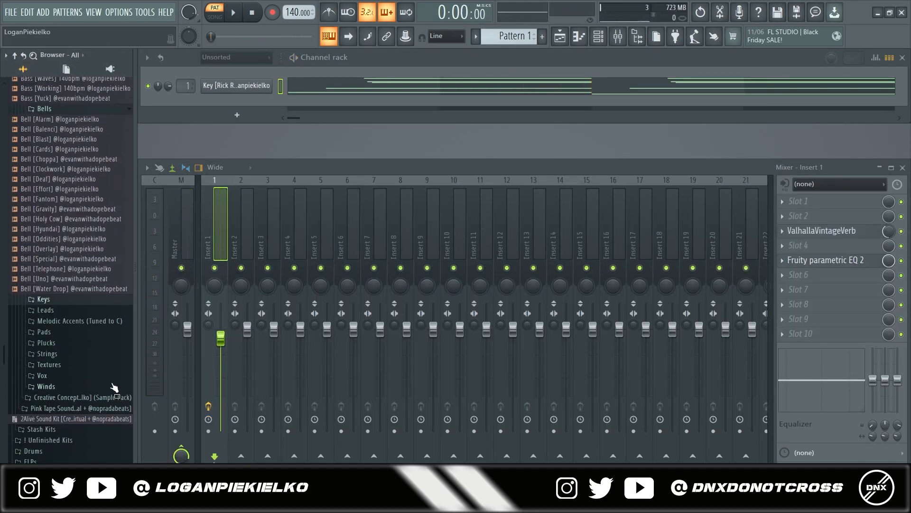
Load Lead [Insane] and put ValhallaVintageVerb and Portal's Pictures preset on Insert 2
{"action": "scroll", "scroll_direction": "up", "scroll_amount": 3}
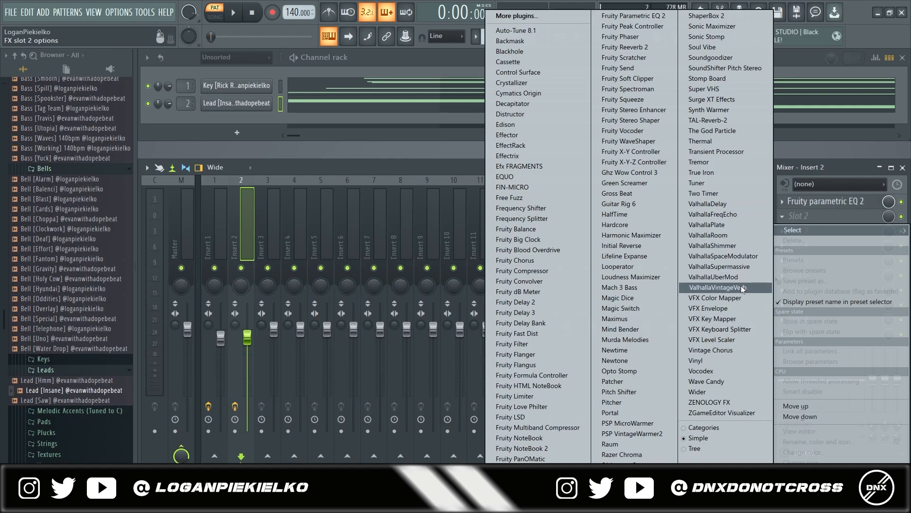
{"action": "left_click", "coordinate": [717, 287]}
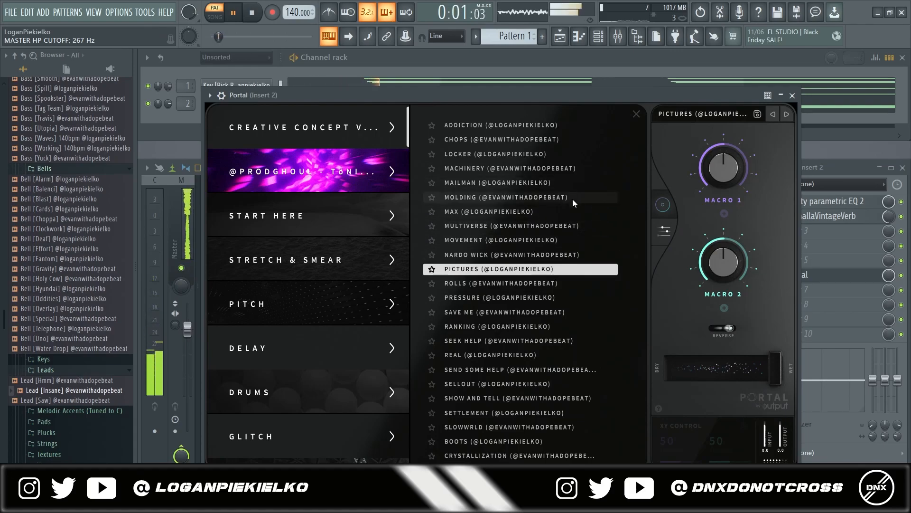
Choose Portal's Movement preset for the lead and close the Portal window
{"action": "left_click", "coordinate": [520, 240]}
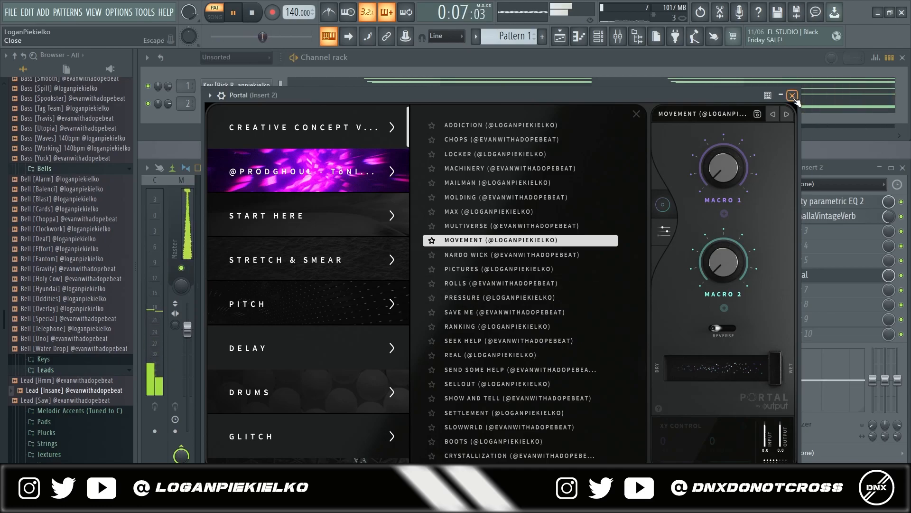
{"action": "left_click", "coordinate": [792, 96]}
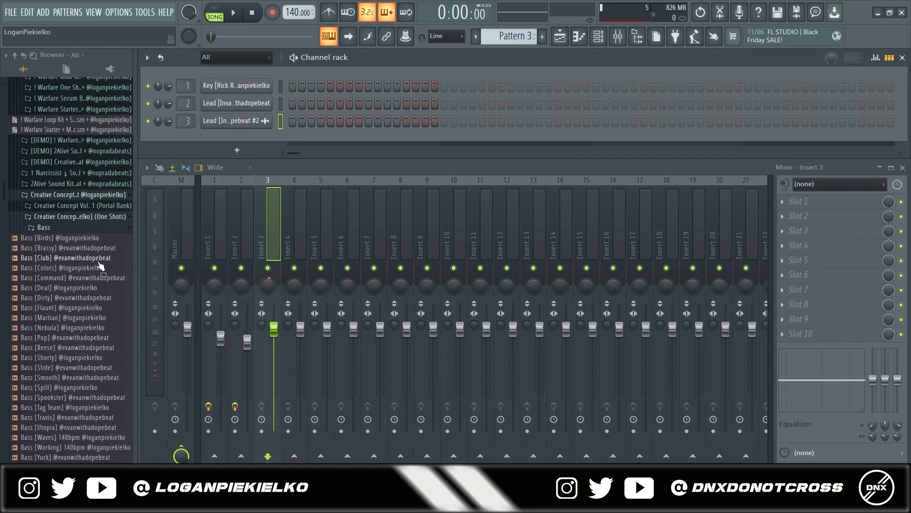
Load Bass [Deal] with a two-note line, then add String [Bend] and check its channel settings
{"action": "scroll", "scroll_direction": "down", "scroll_amount": 3}
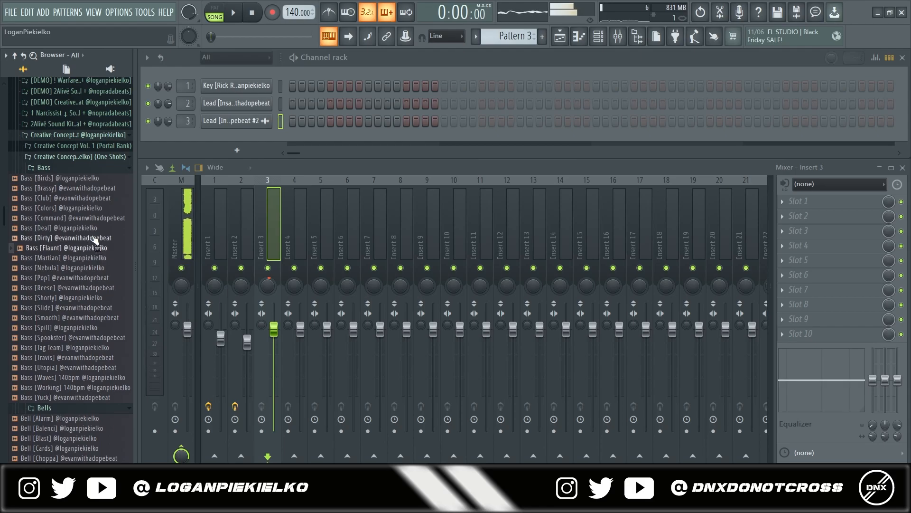
{"action": "double_click", "coordinate": [58, 227]}
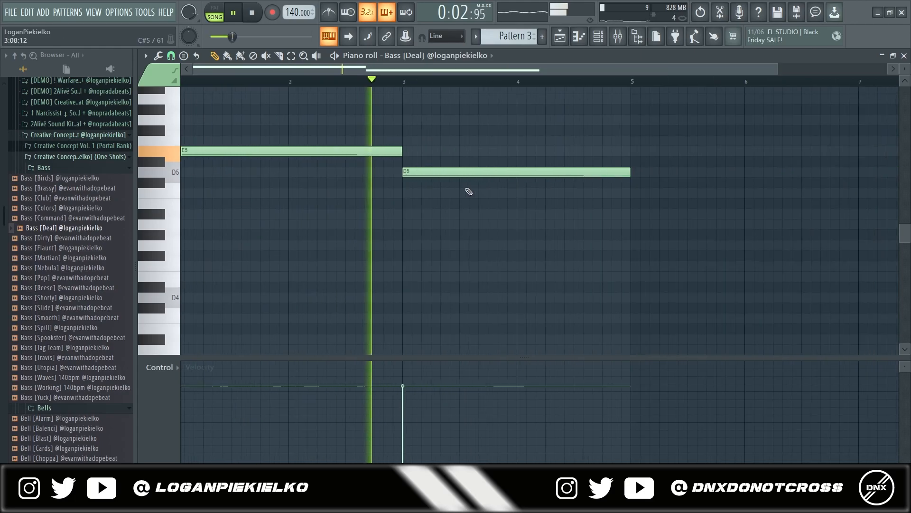
{"action": "left_click", "coordinate": [251, 13]}
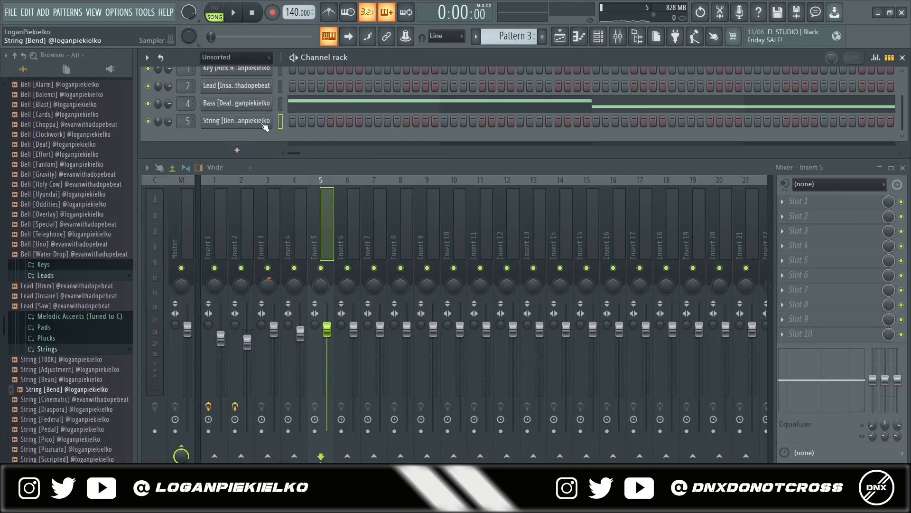
{"action": "left_click", "coordinate": [235, 120]}
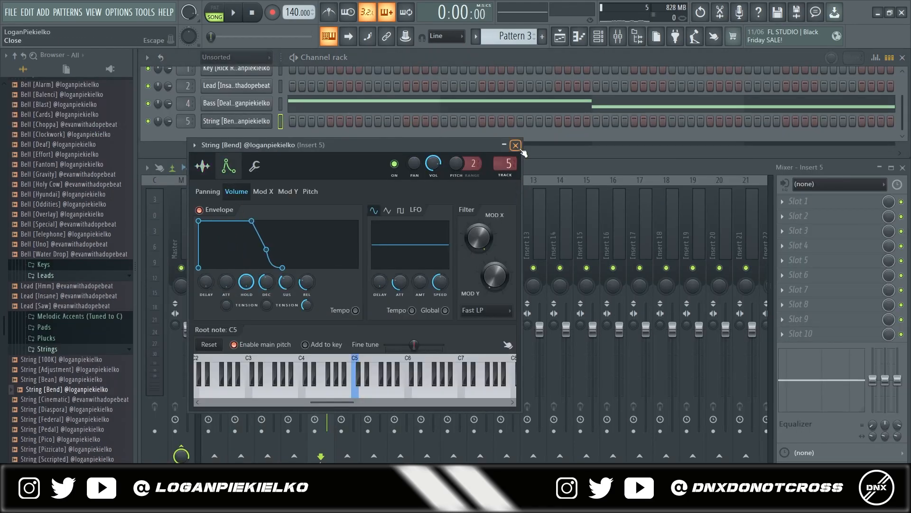
{"action": "left_click", "coordinate": [202, 166]}
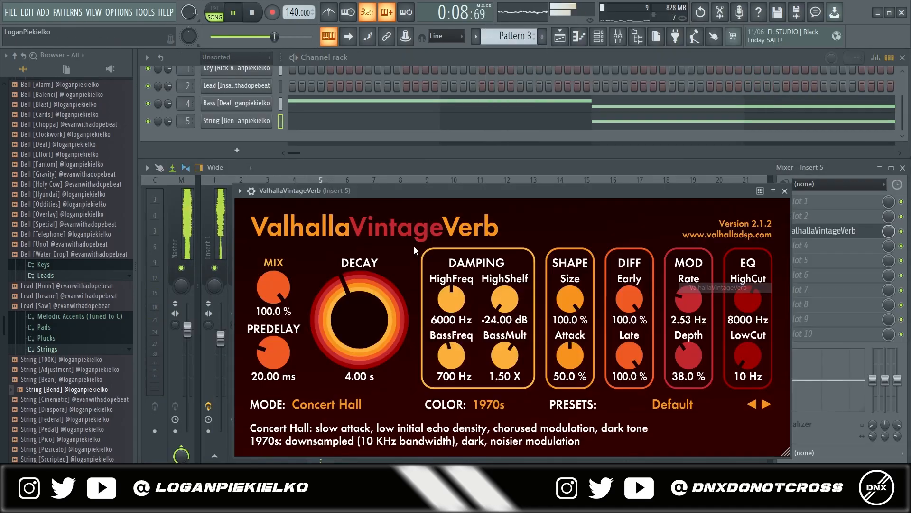
Close the string's VintageVerb, lower the Insert 5 fader, and load ValhallaUberMod on the Saluth pad's Insert 6
{"action": "left_click", "coordinate": [784, 191]}
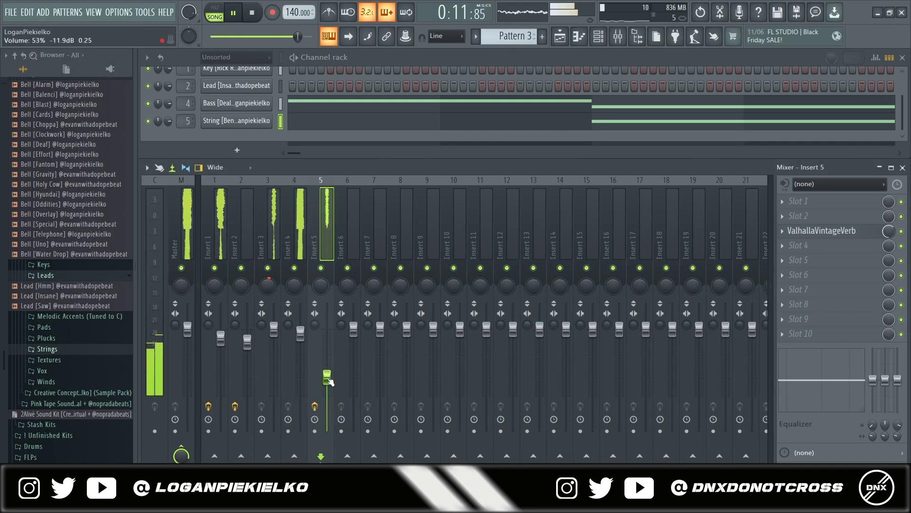
{"action": "left_click", "coordinate": [345, 220]}
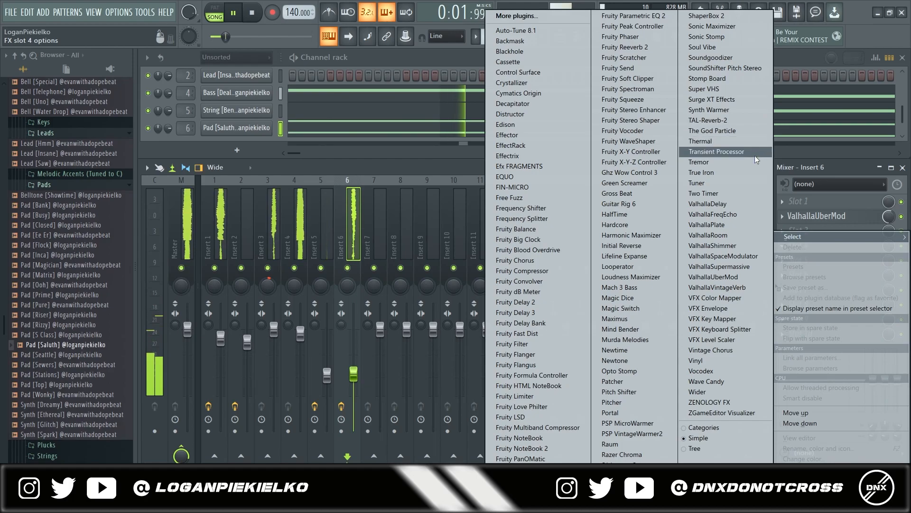
{"action": "left_click", "coordinate": [615, 214]}
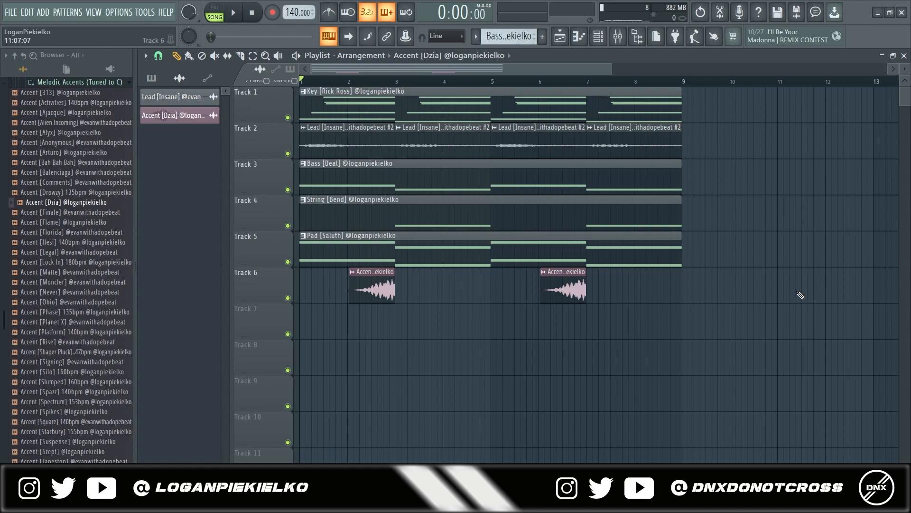
Play back the full arrangement with the Dzia accent hits, then open the 874 name drop 140bpm project
{"action": "left_click", "coordinate": [232, 13]}
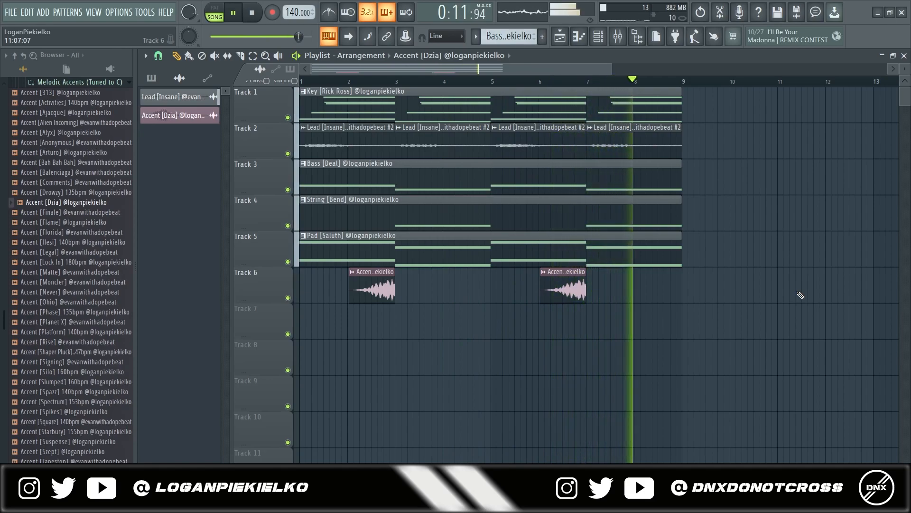
{"action": "left_click", "coordinate": [251, 11]}
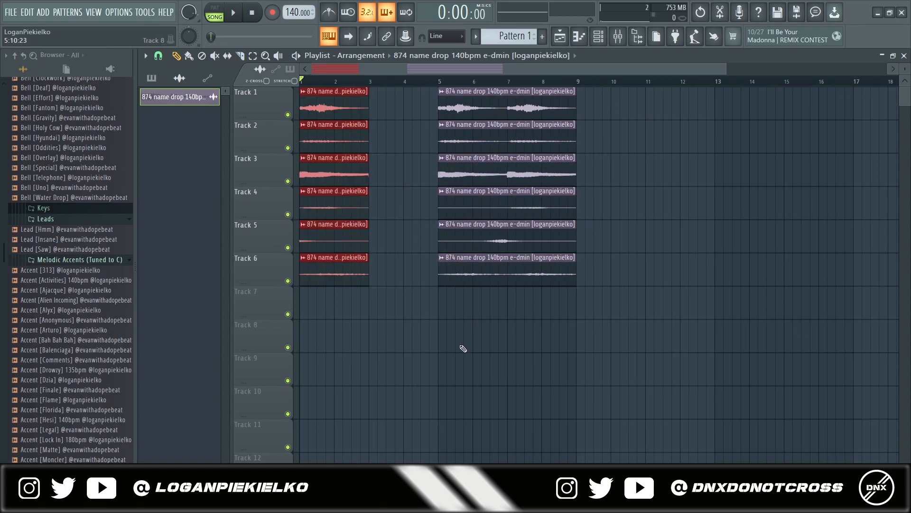
Set the project tempo to 170 BPM and load Portal onto the first mixer insert
{"action": "left_click", "coordinate": [233, 11]}
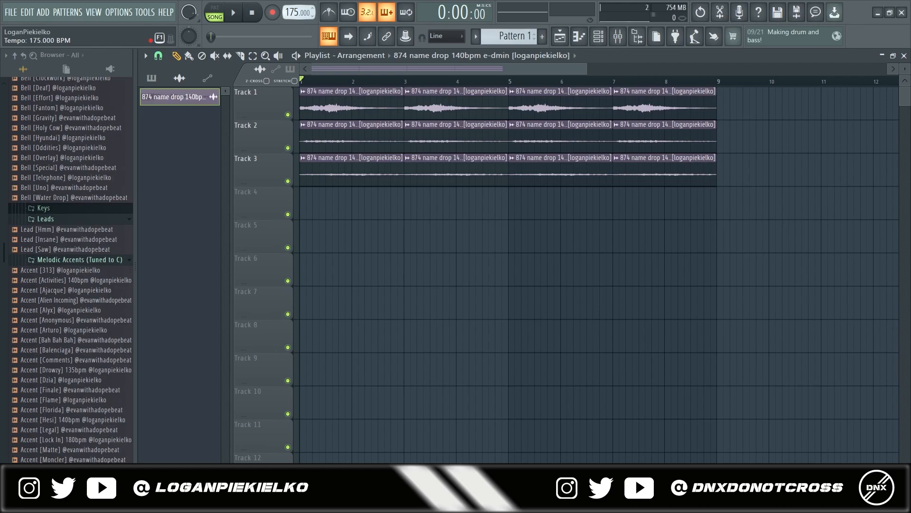
{"action": "left_click", "coordinate": [233, 12]}
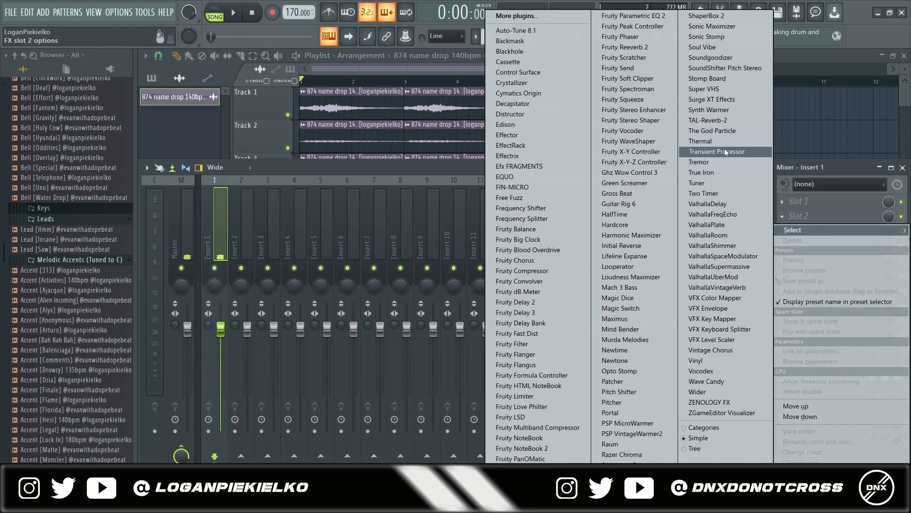
{"action": "mouse_move", "coordinate": [633, 443]}
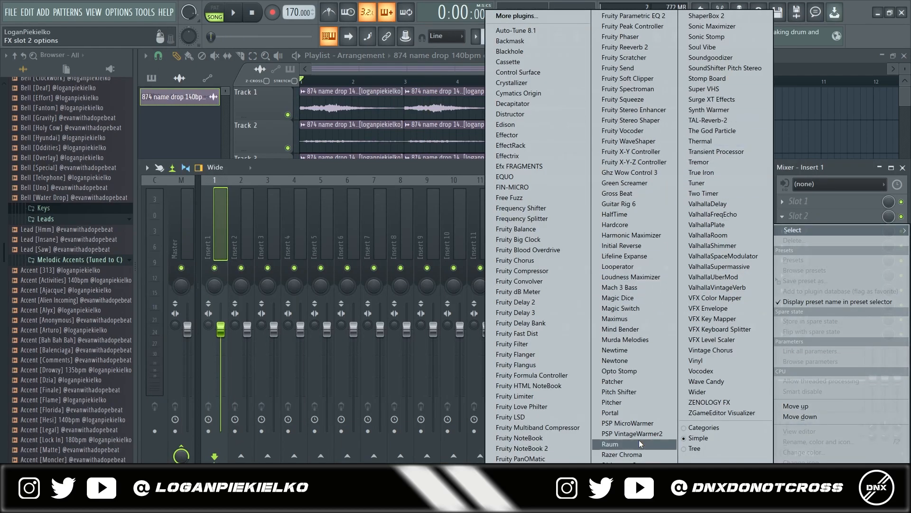
{"action": "left_click", "coordinate": [611, 412]}
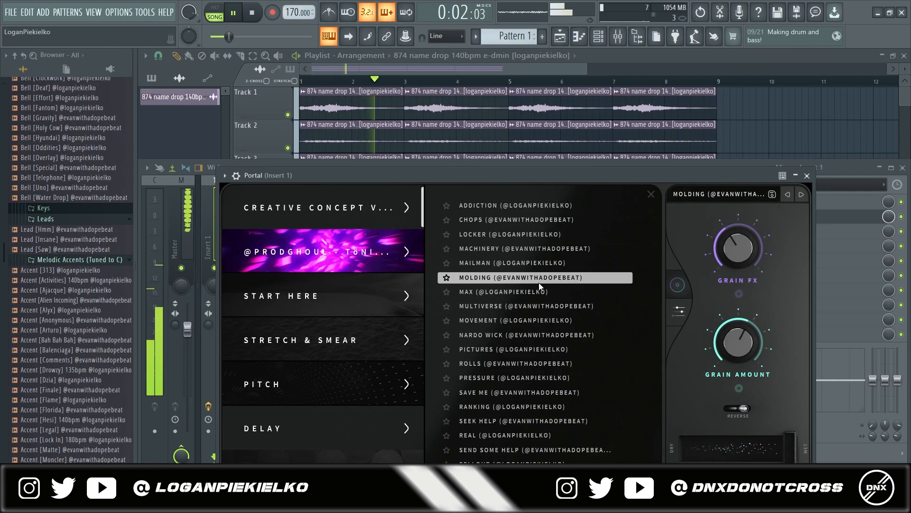
Audition Portal presets (Pictures, Sellout, Slice N Dice) on the loop and settle on Chops
{"action": "left_click", "coordinate": [518, 392]}
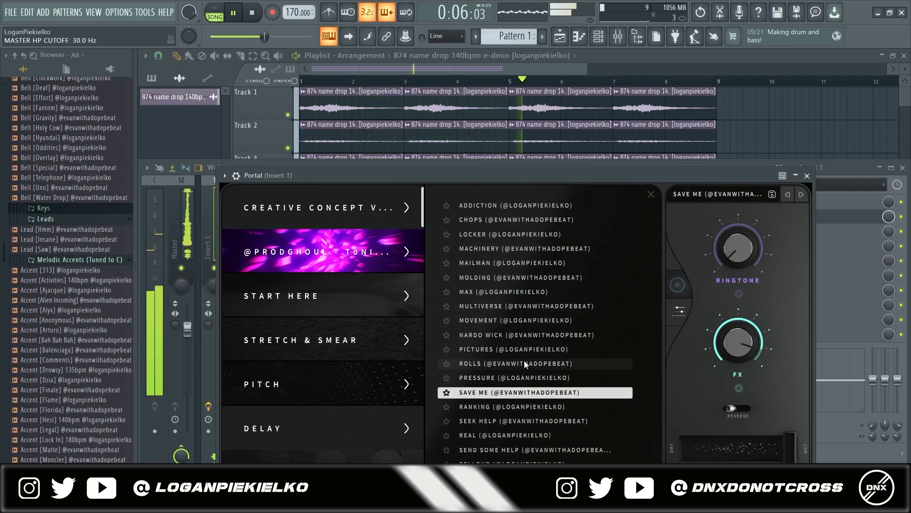
{"action": "left_click", "coordinate": [513, 349]}
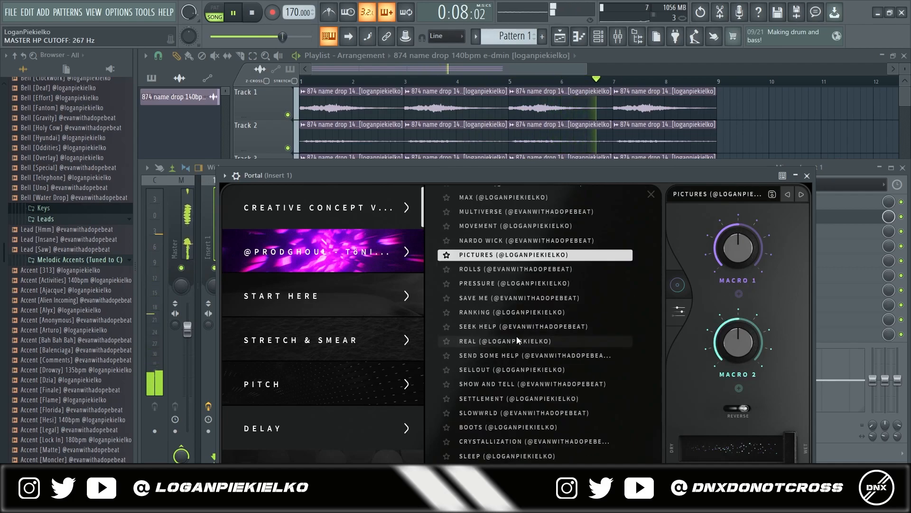
{"action": "left_click", "coordinate": [510, 369]}
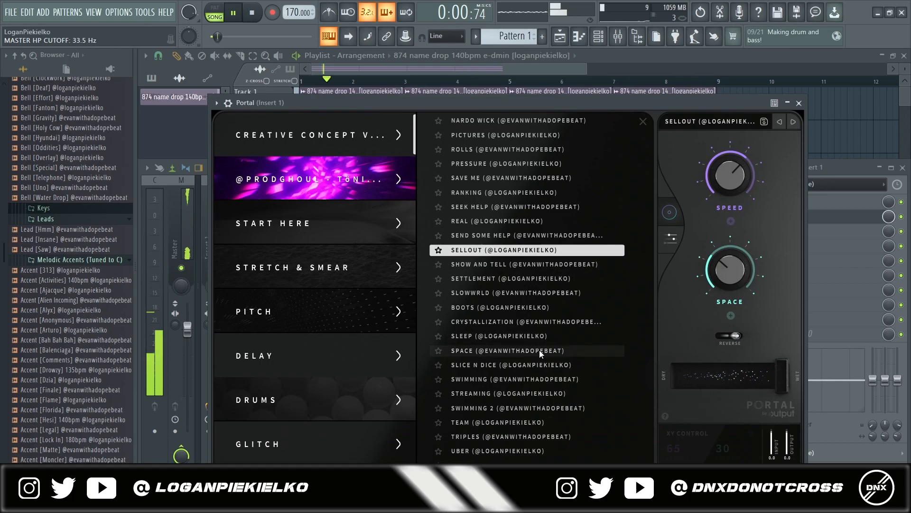
{"action": "left_click", "coordinate": [512, 364]}
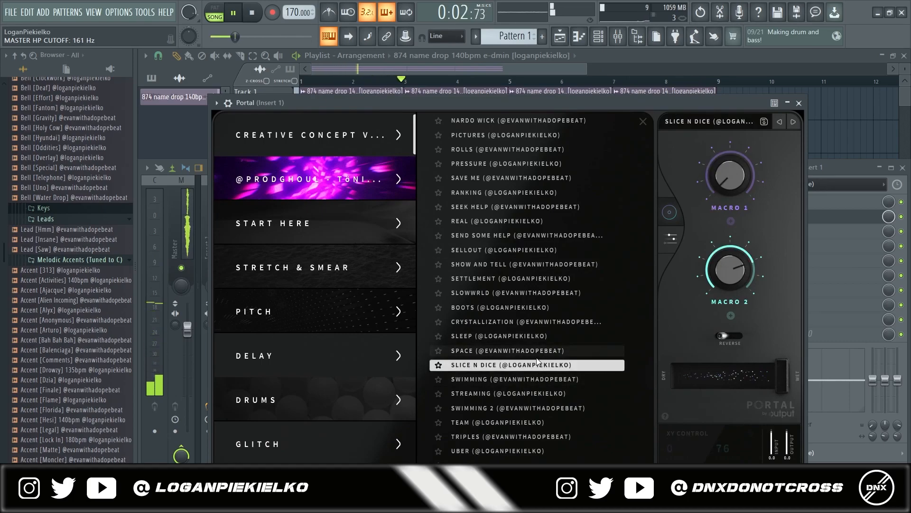
{"action": "left_click", "coordinate": [507, 350]}
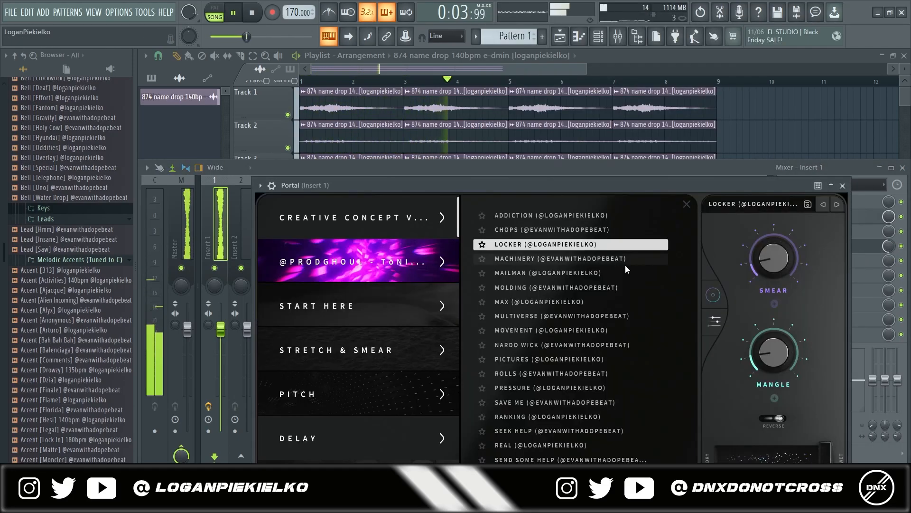
{"action": "left_click", "coordinate": [555, 228]}
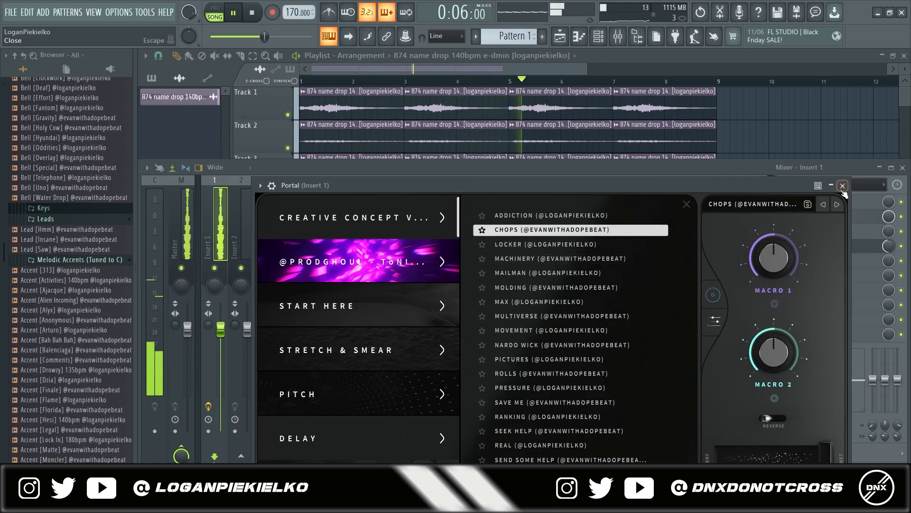
{"action": "left_click", "coordinate": [841, 185]}
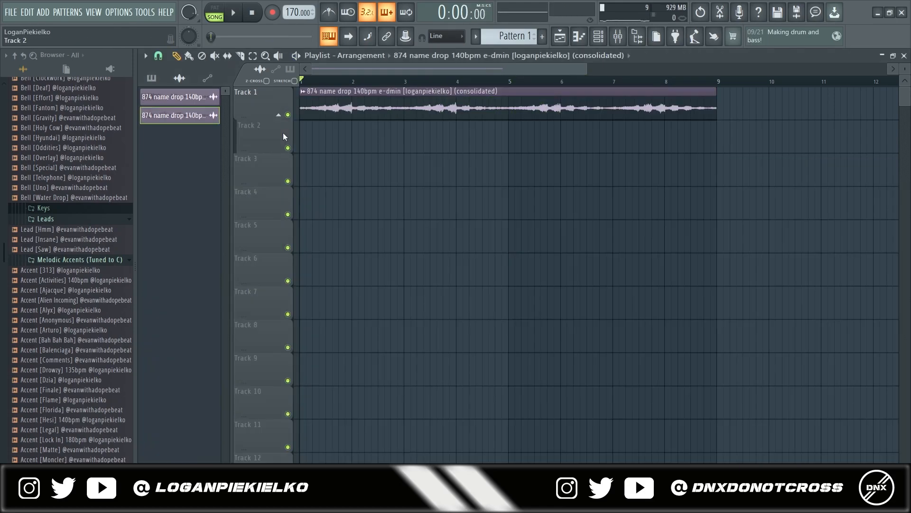
Slice and repeat the consolidated clip and set the HalfTime effect's mix amount on Insert 2
{"action": "left_click", "coordinate": [234, 12]}
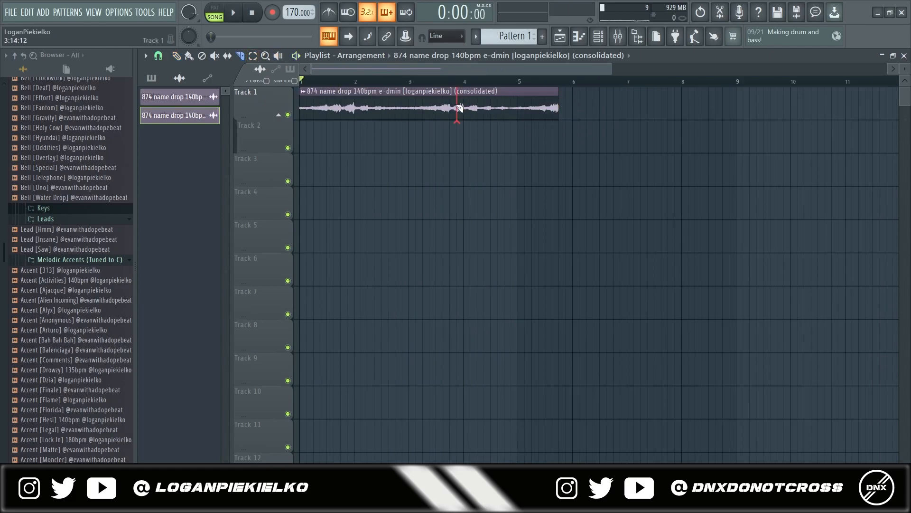
{"action": "left_click", "coordinate": [233, 12]}
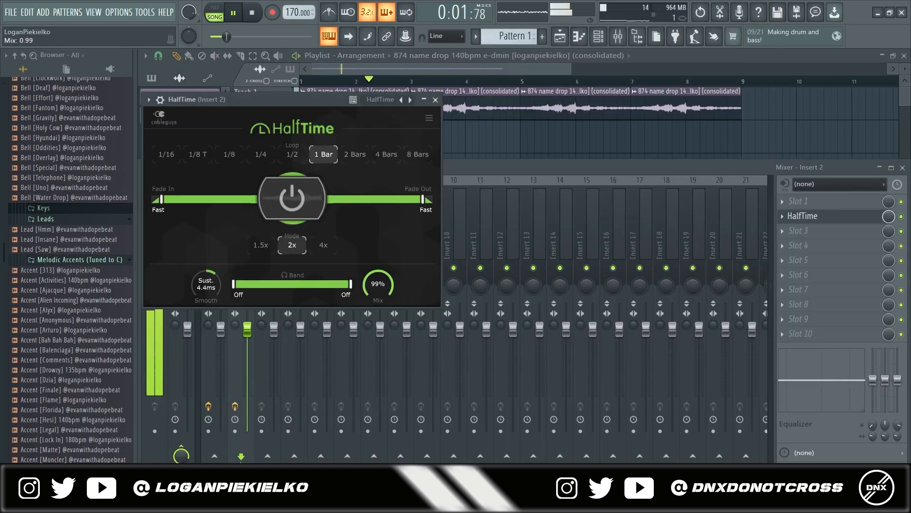
{"action": "left_click", "coordinate": [260, 245]}
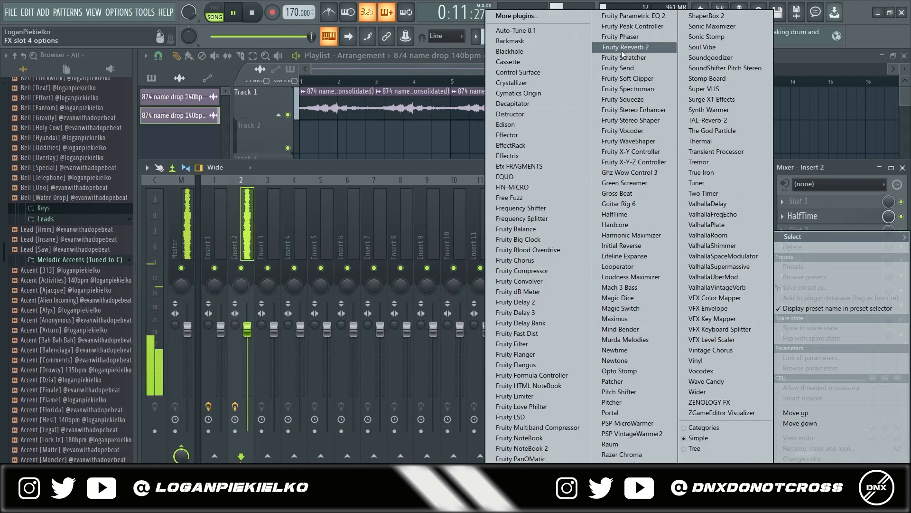
Add Fruity Parametric EQ 2 to the track and lower its high-mid band 6
{"action": "left_click", "coordinate": [632, 15]}
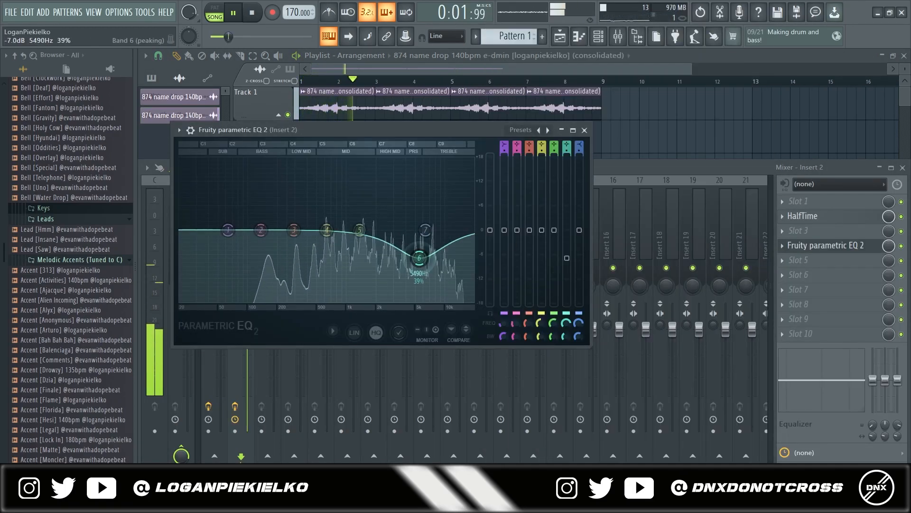
{"action": "left_click", "coordinate": [584, 130]}
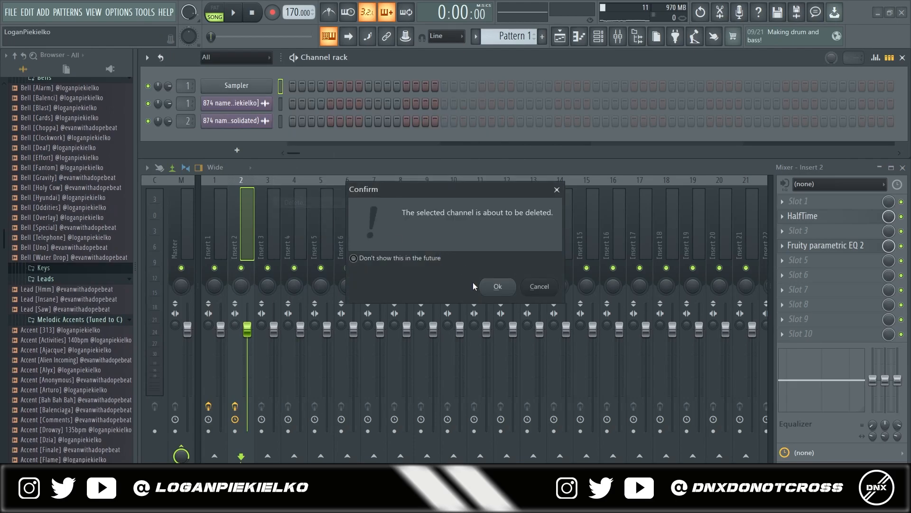
Confirm deleting the old sample channel and dismiss the audio clip's settings
{"action": "left_click", "coordinate": [497, 286]}
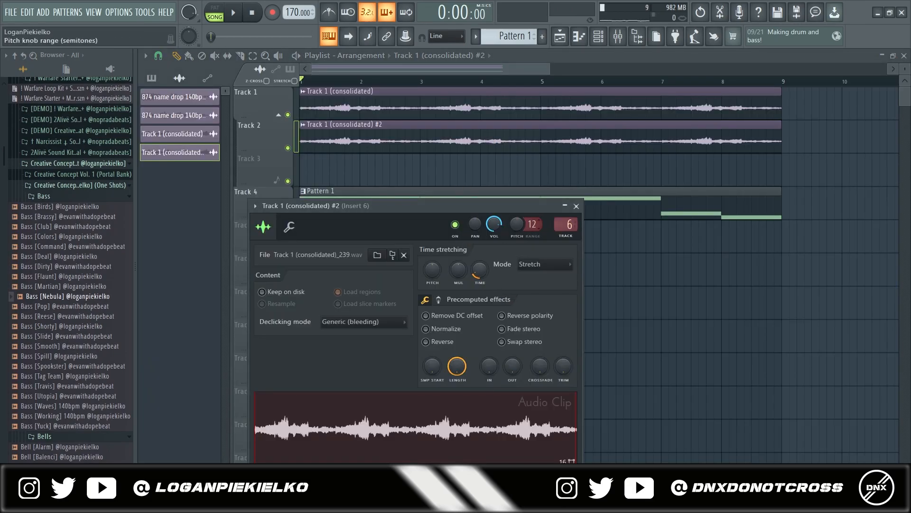
{"action": "left_click", "coordinate": [575, 205]}
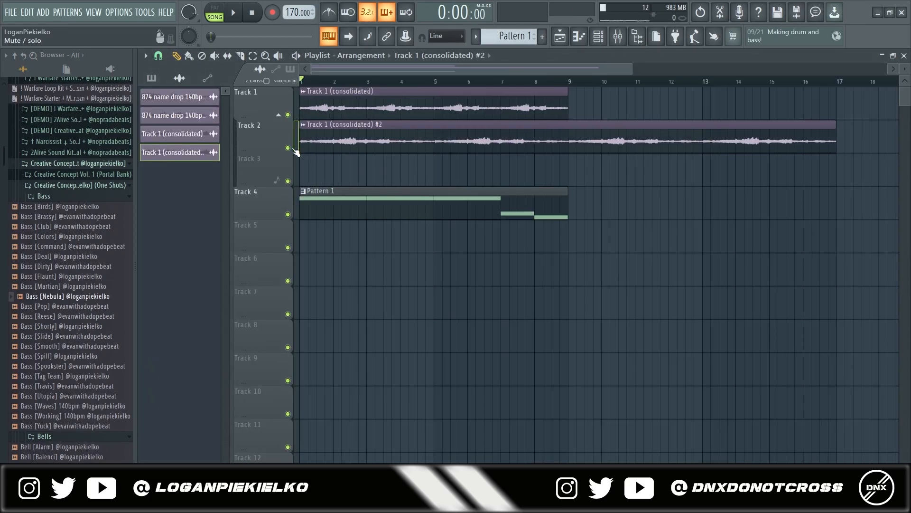
{"action": "left_click", "coordinate": [233, 12]}
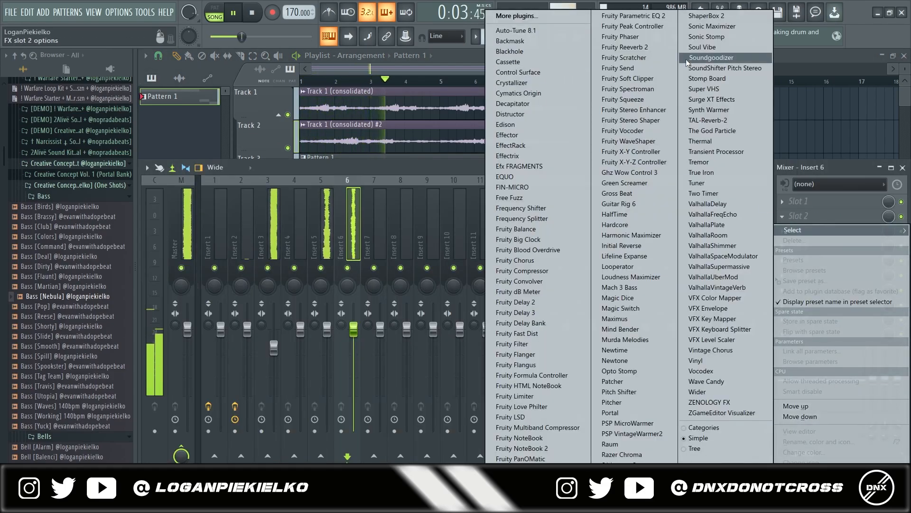
Add Fruity Parametric EQ 2 to Insert 6 with the 30 Hz + 18 kHz cut preset
{"action": "left_click", "coordinate": [631, 15]}
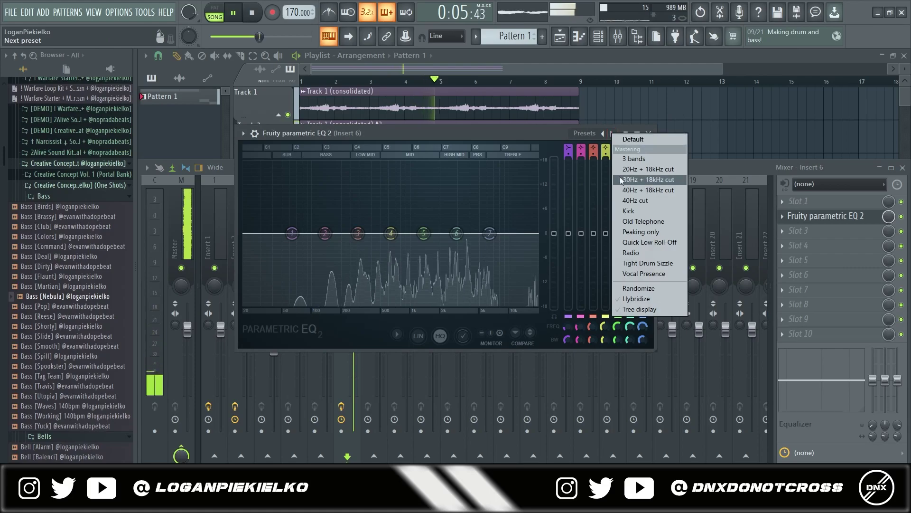
{"action": "left_click", "coordinate": [647, 179]}
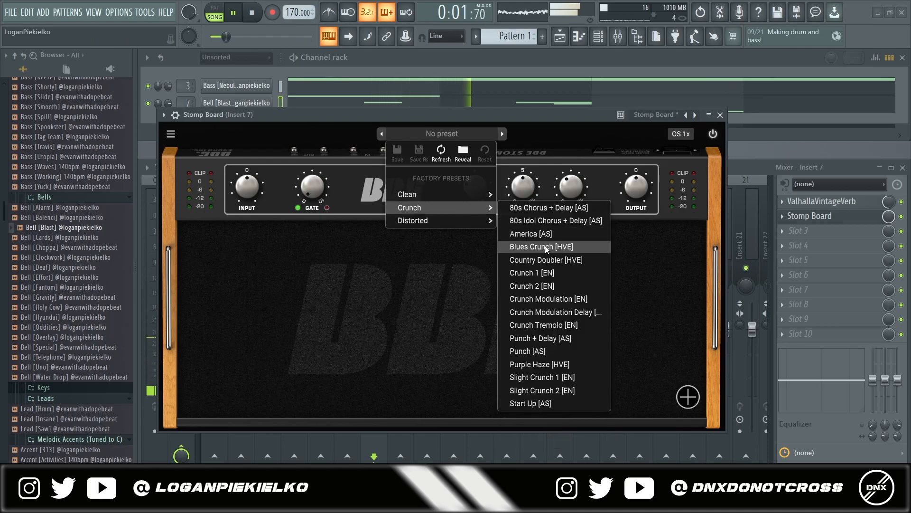
Give the Blast bell a Crunch 2 Stomp Board tone and adjust its mixer level
{"action": "left_click", "coordinate": [531, 285]}
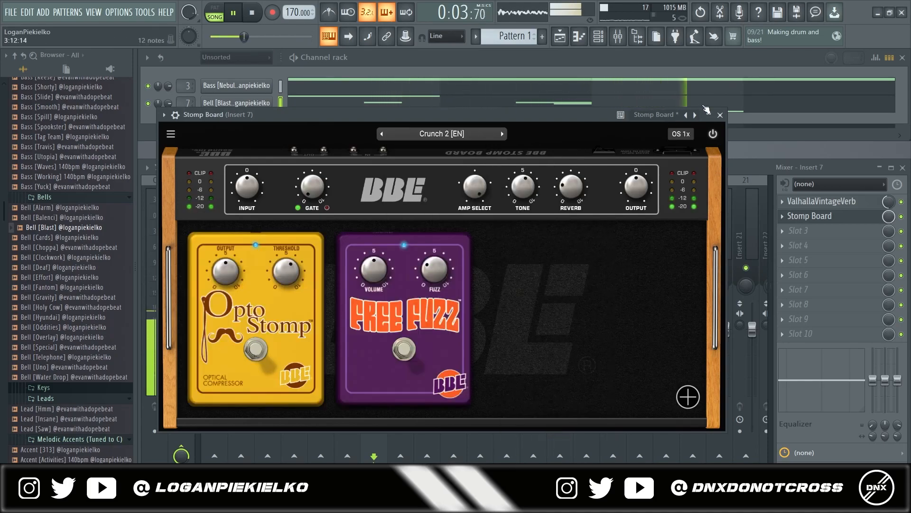
{"action": "left_click", "coordinate": [720, 114]}
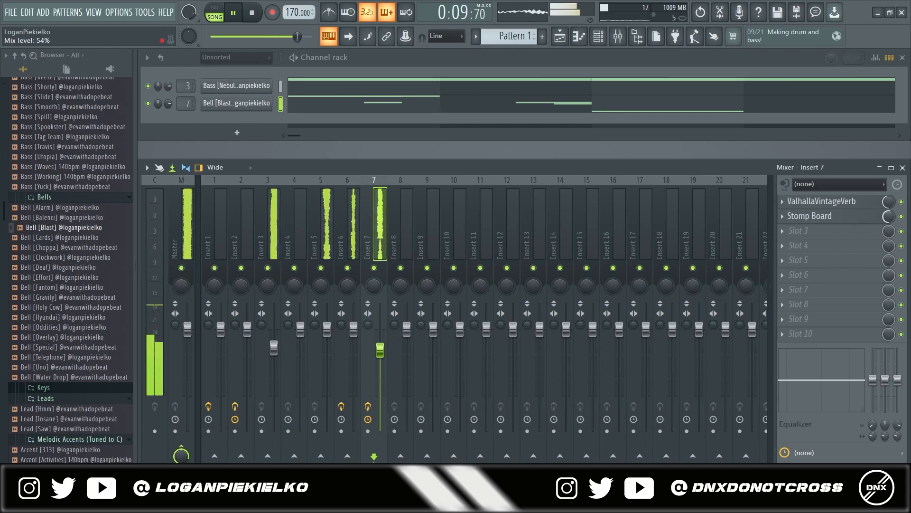
{"action": "left_click", "coordinate": [252, 13]}
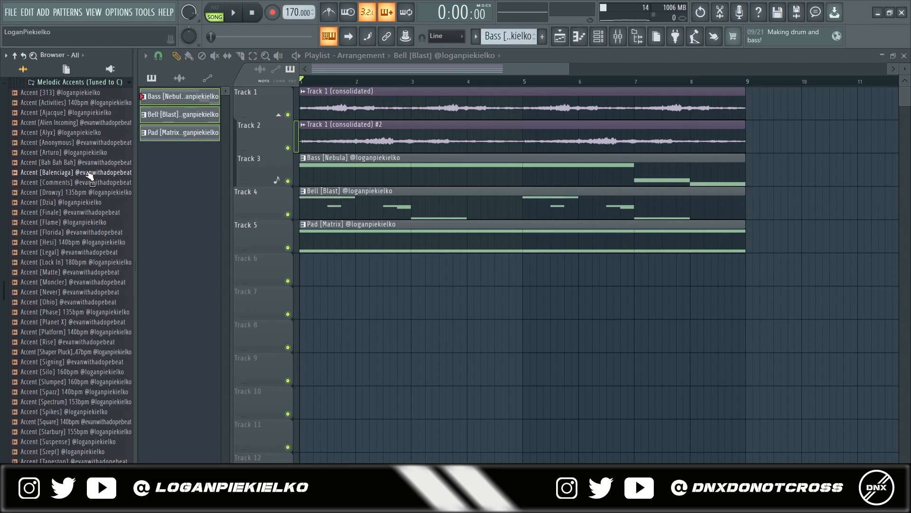
Audition the Drowzy accent and thin it with a cut preset on Parametric EQ 2, pulling down its top end
{"action": "scroll", "scroll_direction": "down", "scroll_amount": 3}
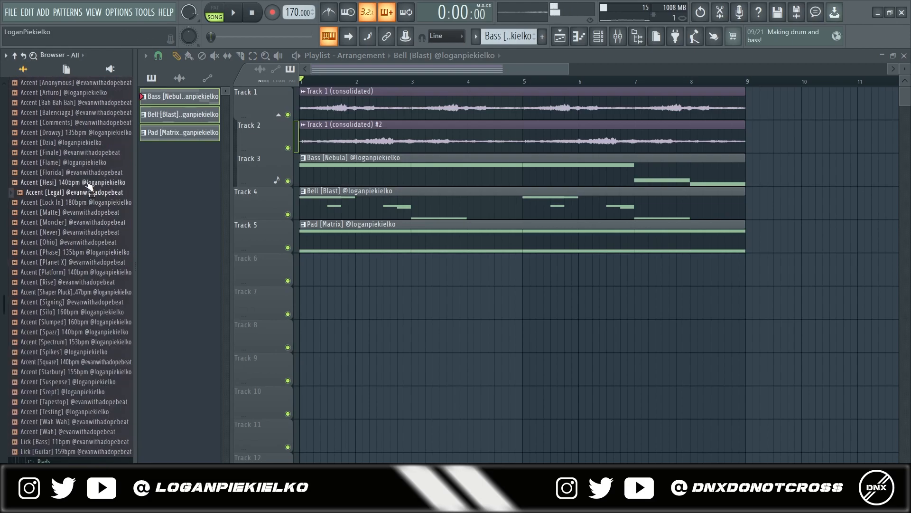
{"action": "left_click", "coordinate": [232, 11]}
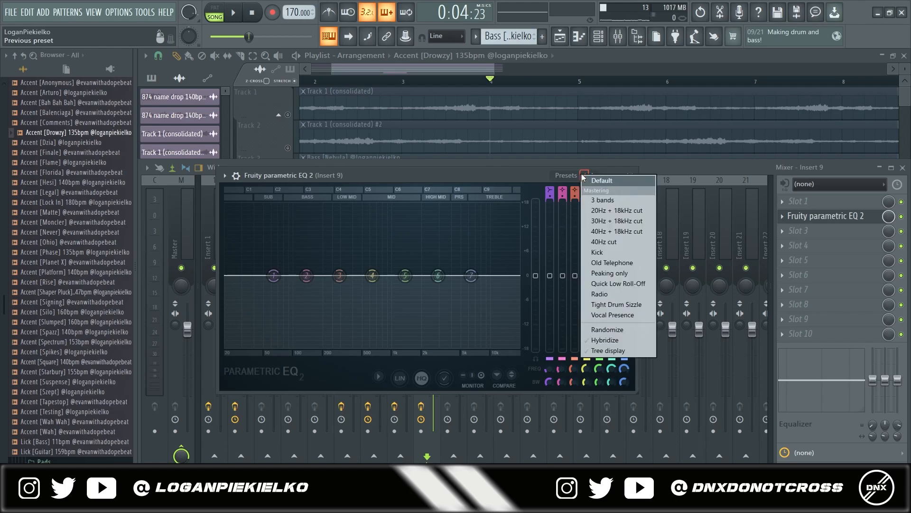
{"action": "left_click", "coordinate": [616, 221]}
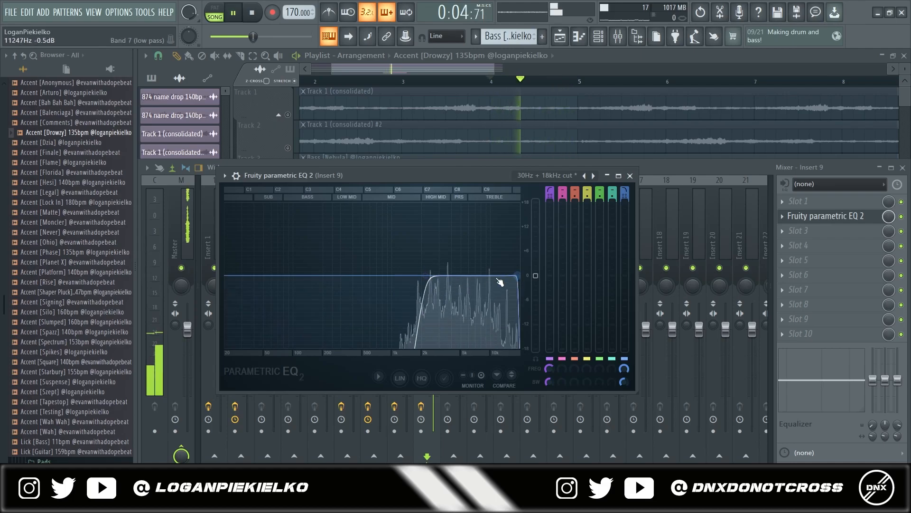
{"action": "left_click", "coordinate": [629, 175]}
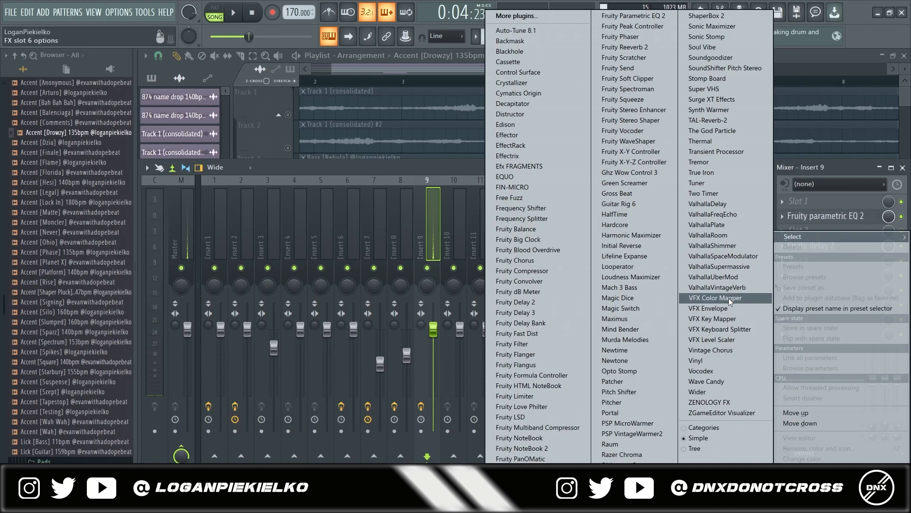
Add ValhallaVintageVerb after the delay on the accent's Insert 9
{"action": "left_click", "coordinate": [712, 286]}
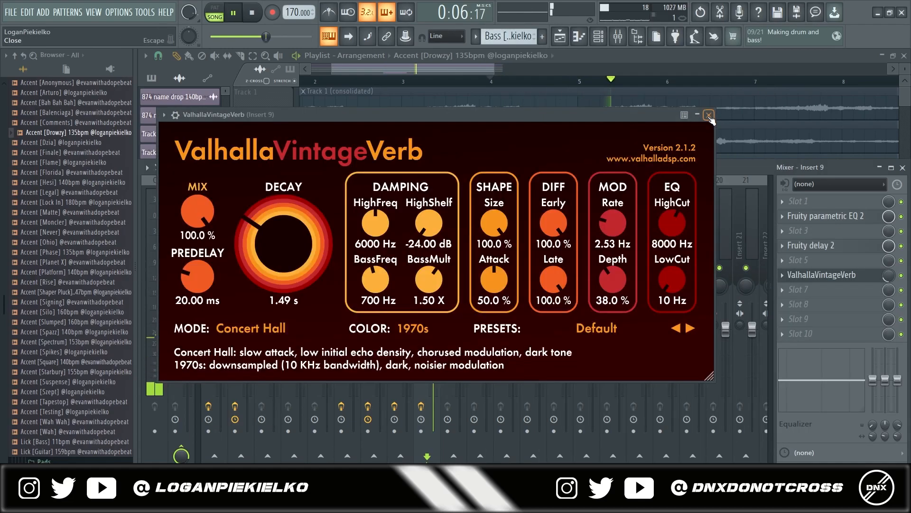
{"action": "left_click", "coordinate": [709, 115]}
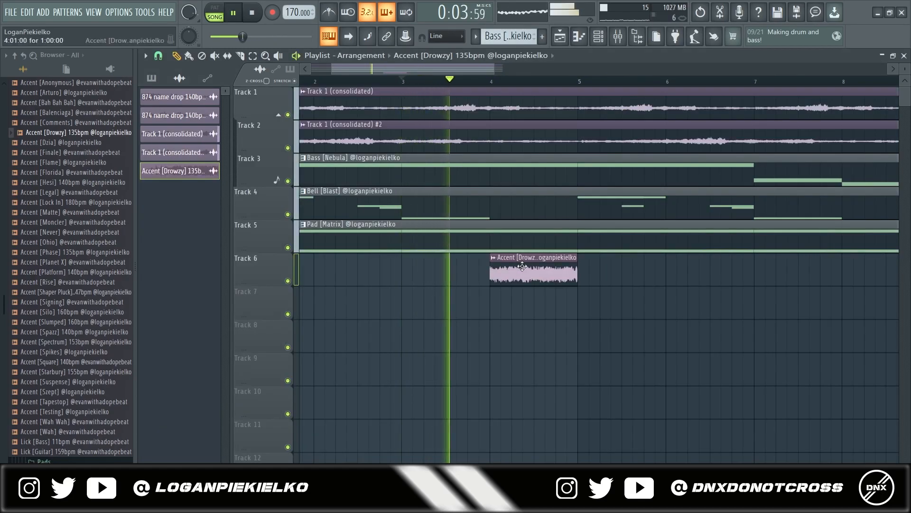
Lay out the loops, bass, bell and pad sections to bar 33 with Drowzy accent hits at transitions
{"action": "double_click", "coordinate": [533, 268]}
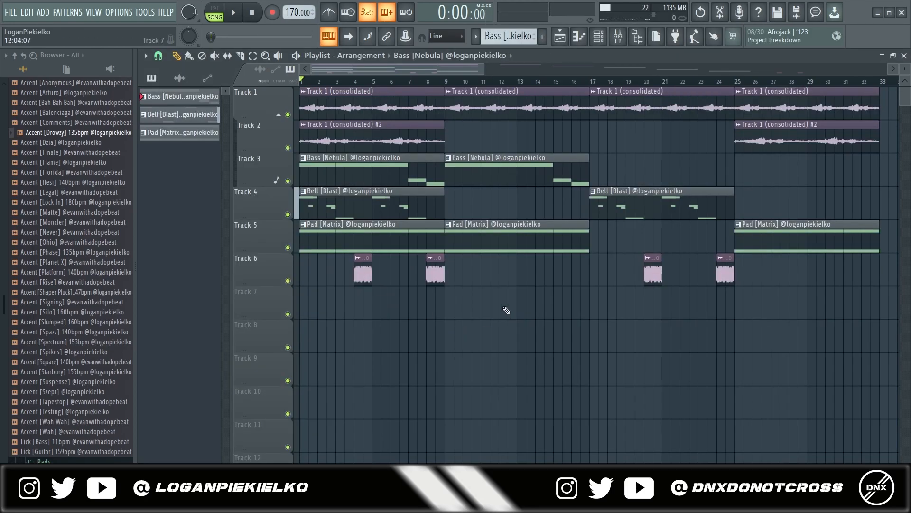
{"action": "left_click", "coordinate": [233, 13]}
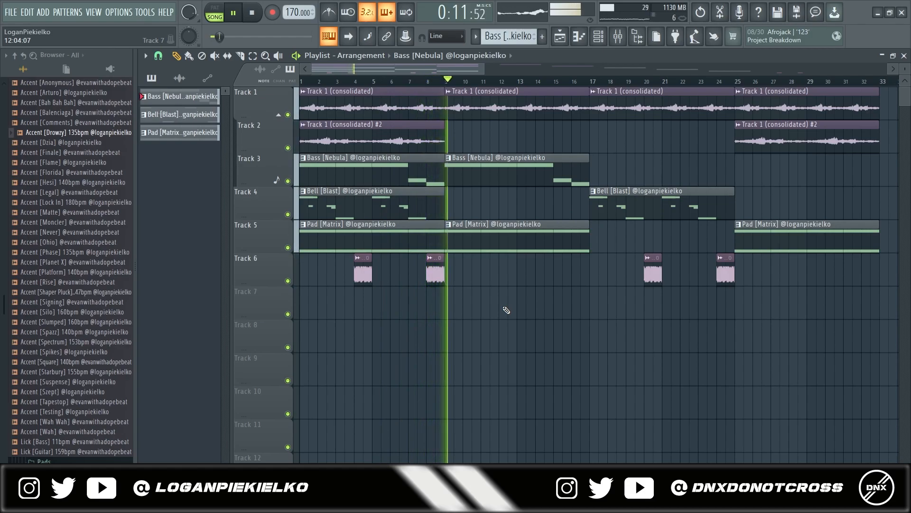
{"action": "left_click", "coordinate": [251, 13]}
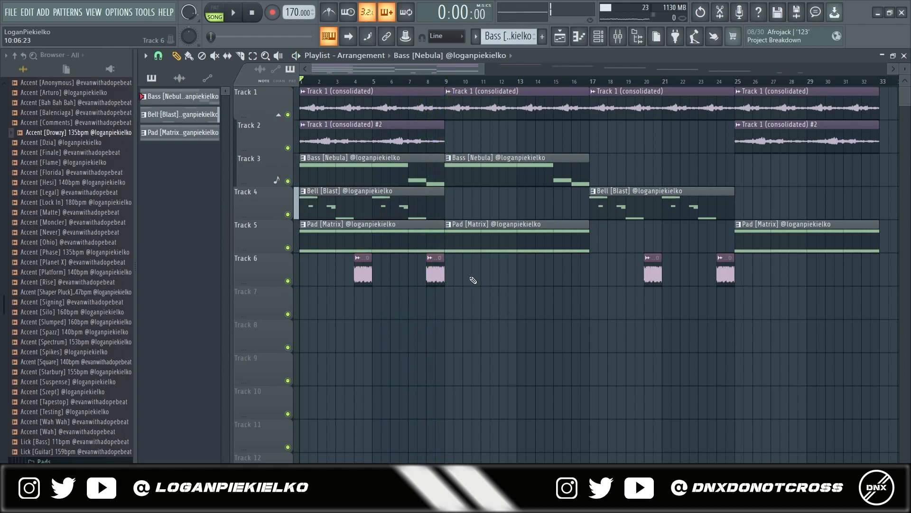